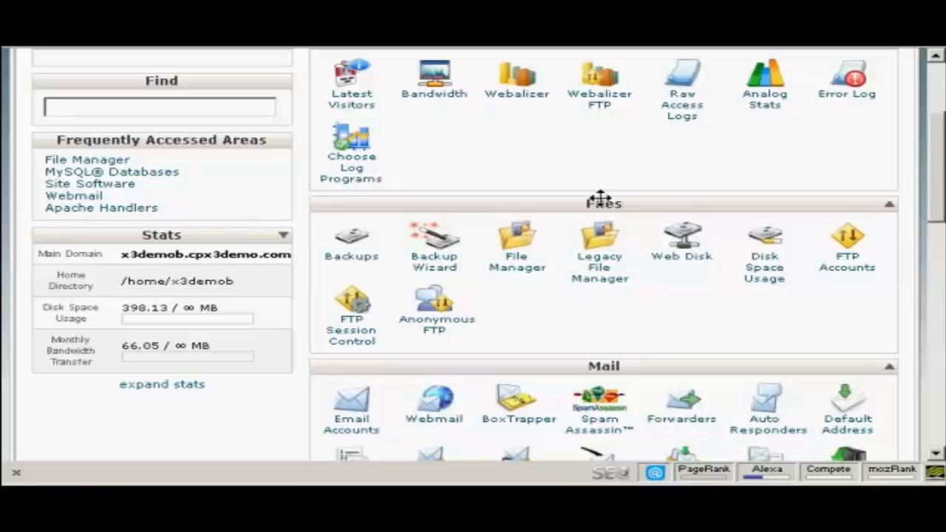
{"action": "mouse_move", "coordinate": [434, 254]}
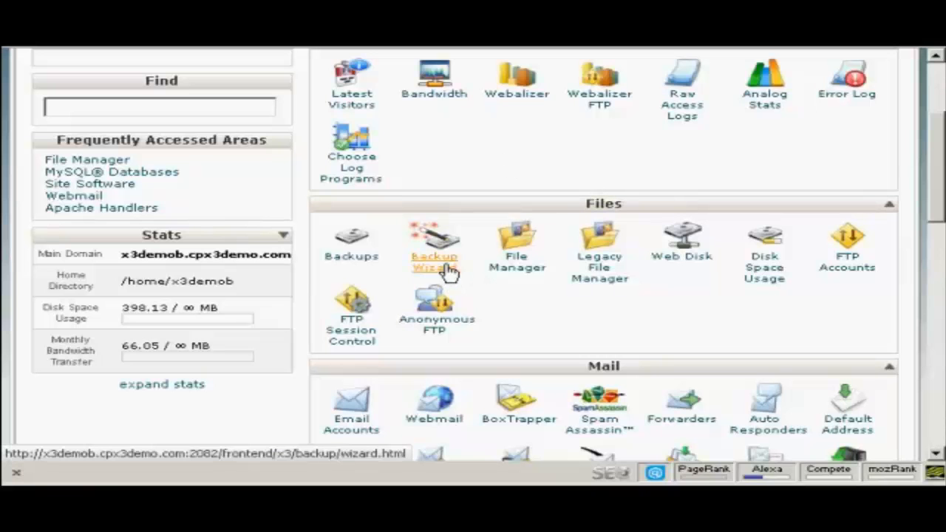
{"action": "mouse_move", "coordinate": [449, 266]}
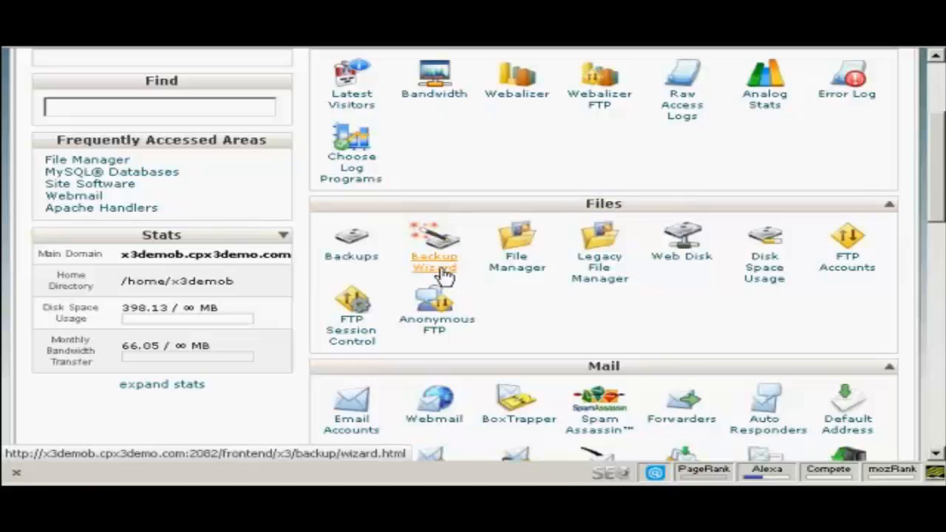
Start the Backup Wizard from the Files section and read its backup/restore overview
{"action": "left_click", "coordinate": [434, 236]}
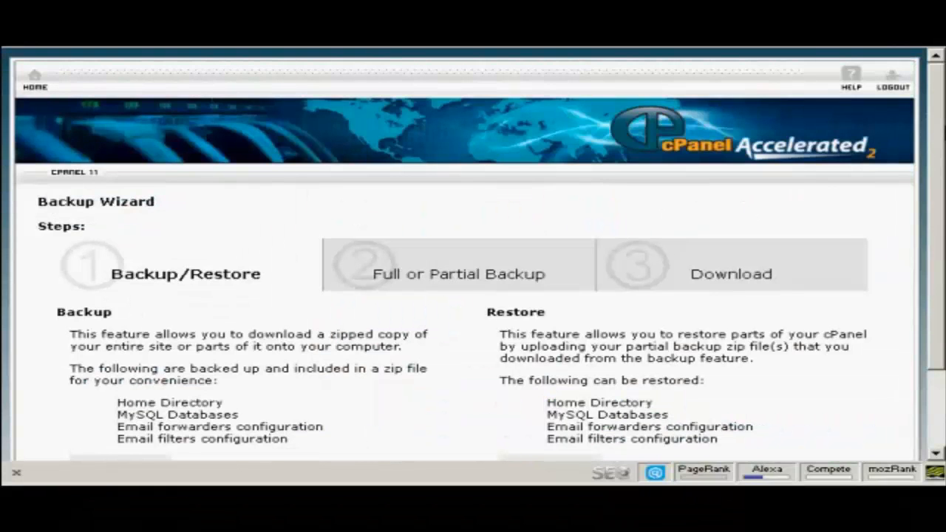
{"action": "scroll", "scroll_direction": "down", "scroll_amount": 3}
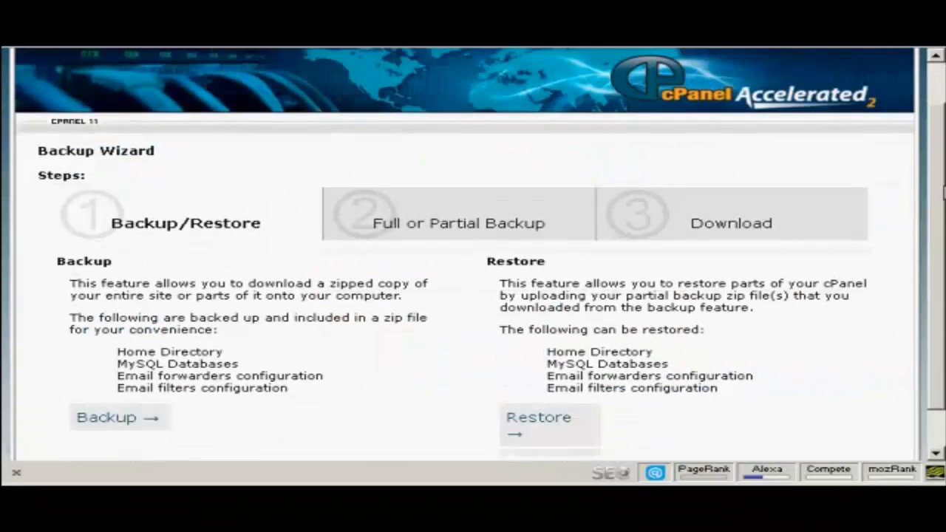
{"action": "scroll", "scroll_direction": "down", "scroll_amount": 3}
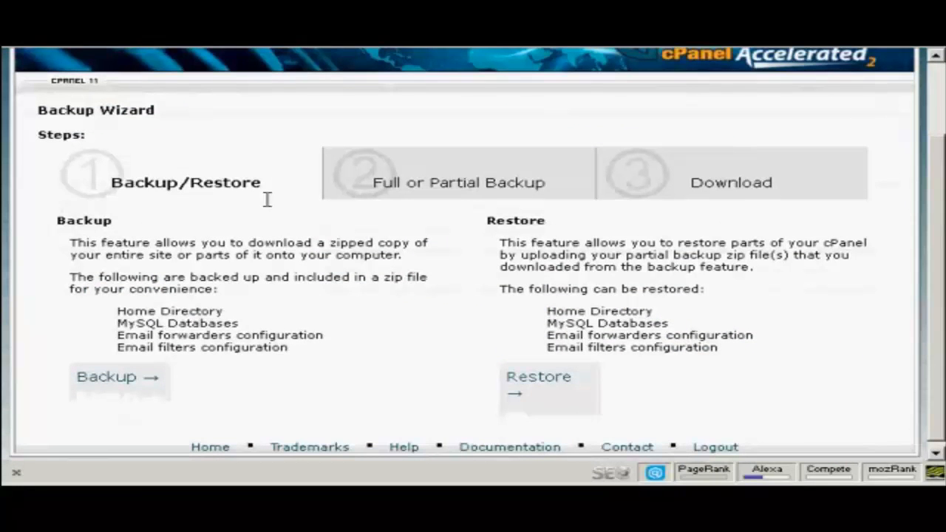
{"action": "mouse_move", "coordinate": [227, 320]}
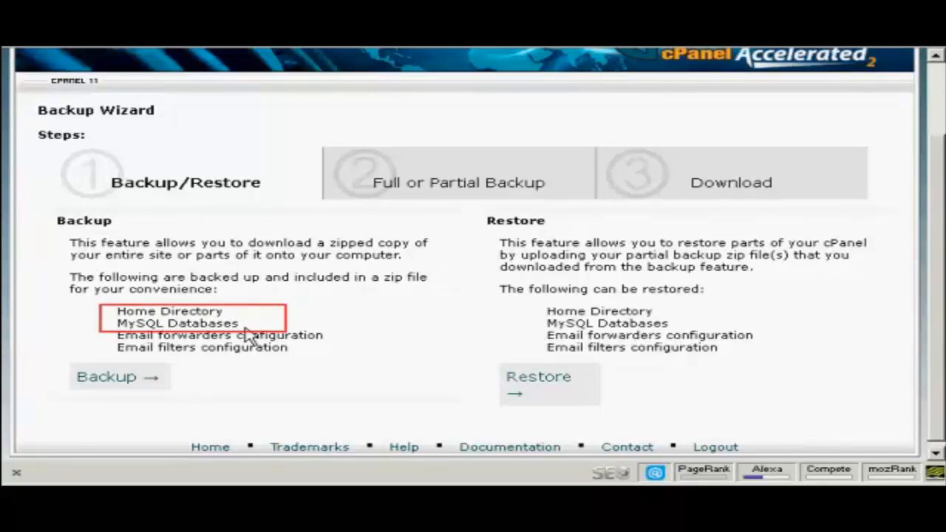
{"action": "mouse_move", "coordinate": [234, 311]}
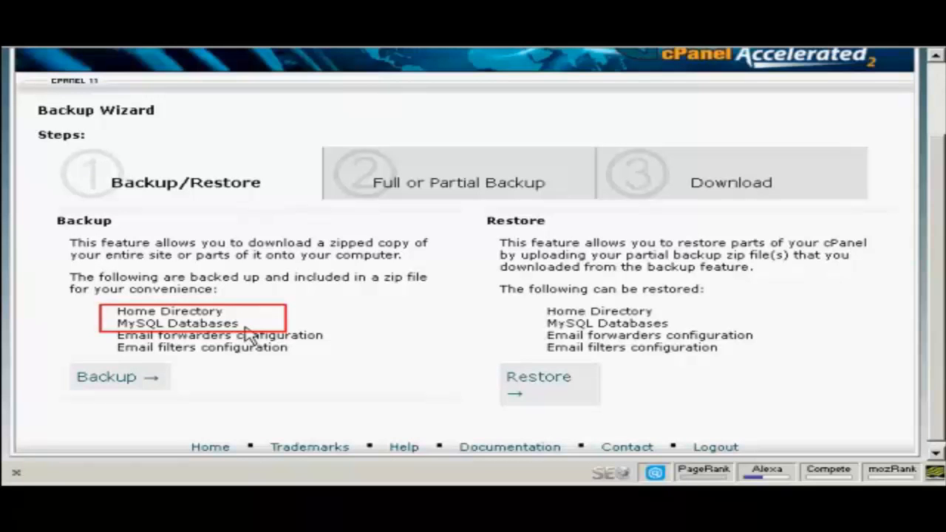
{"action": "mouse_move", "coordinate": [278, 355]}
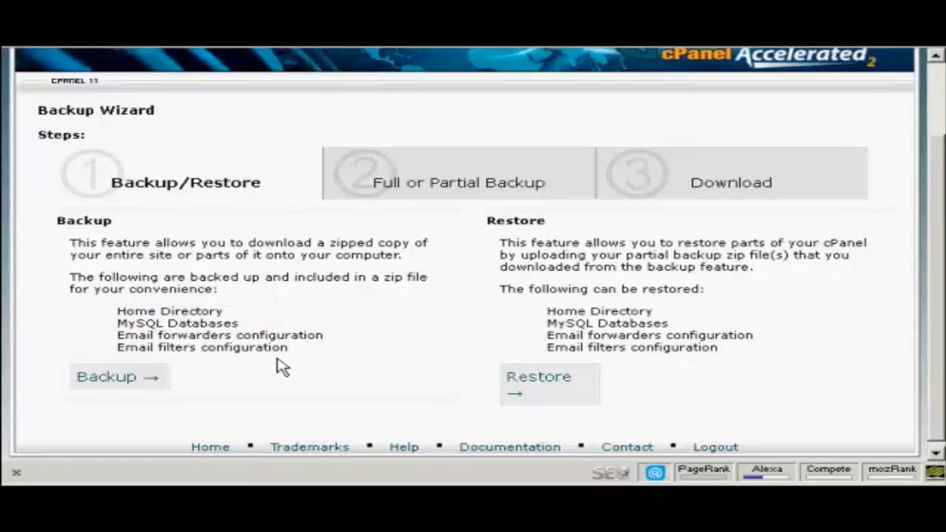
{"action": "mouse_move", "coordinate": [279, 369]}
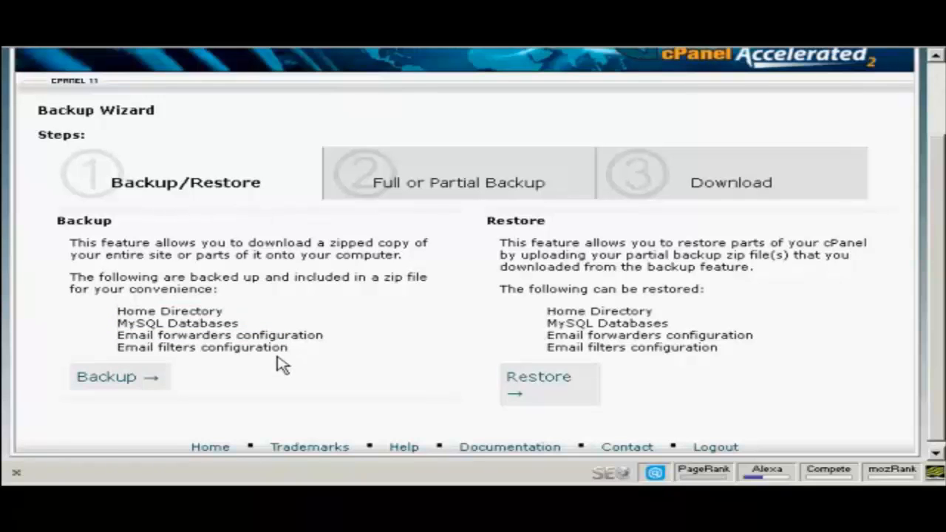
{"action": "mouse_move", "coordinate": [169, 375]}
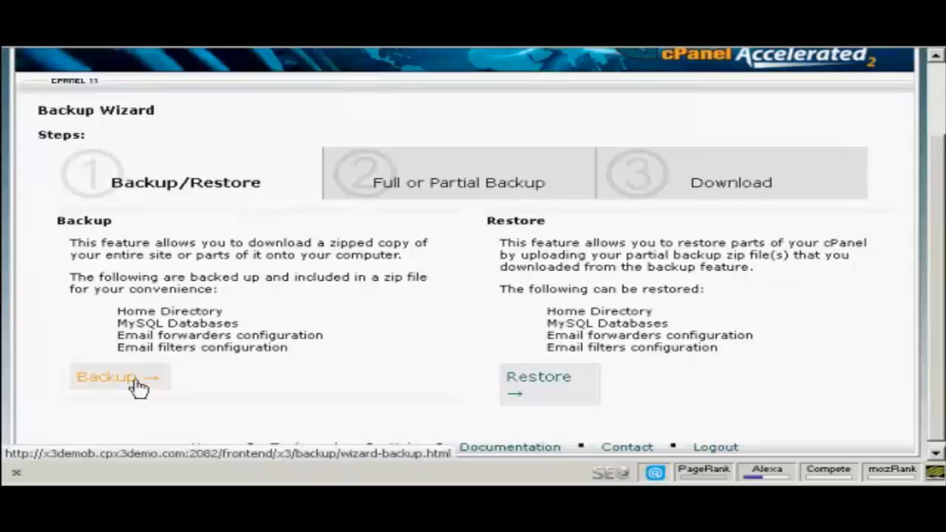
Take the Backup path to reach the full versus partial backup choices
{"action": "left_click", "coordinate": [110, 378]}
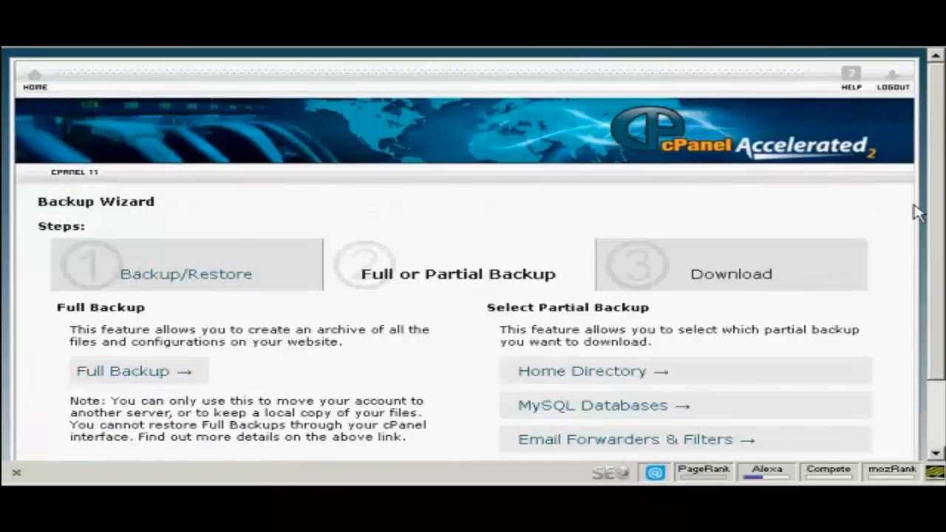
{"action": "scroll", "scroll_direction": "down", "scroll_amount": 3}
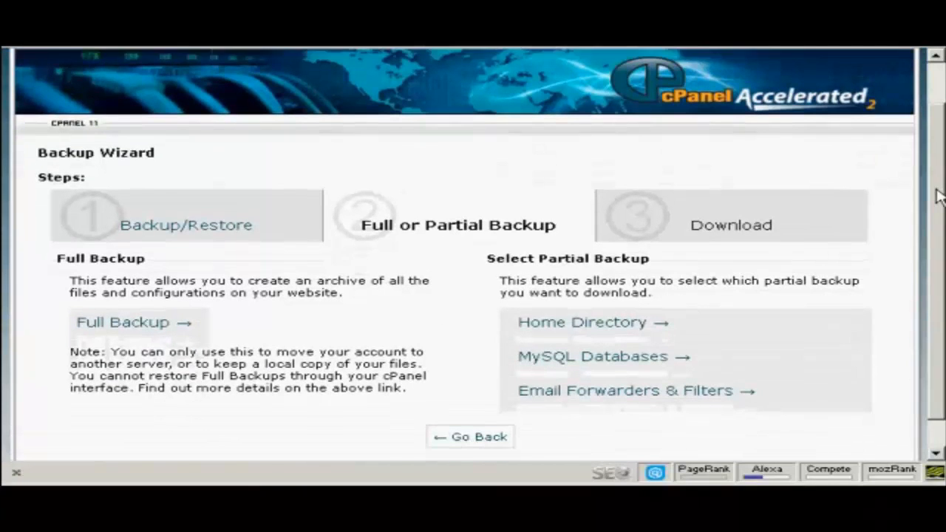
{"action": "scroll", "scroll_direction": "down", "scroll_amount": 3}
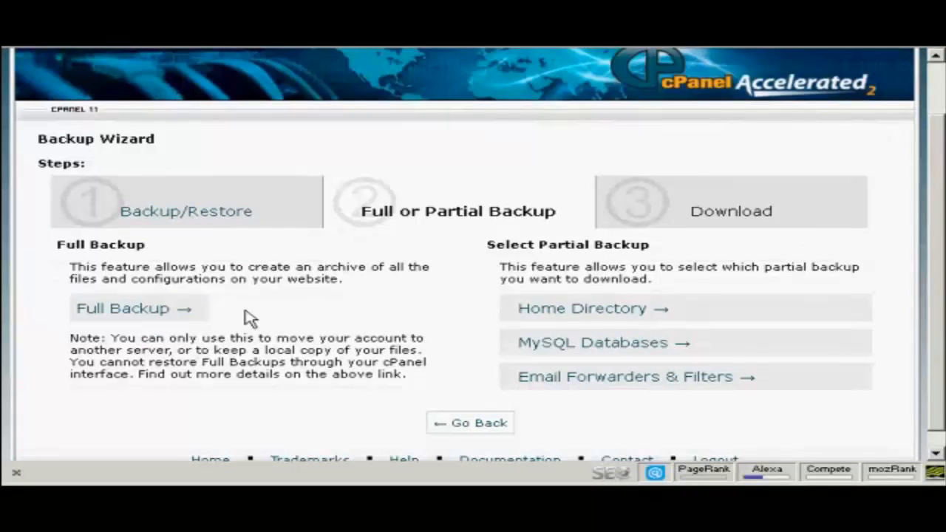
{"action": "mouse_move", "coordinate": [237, 316]}
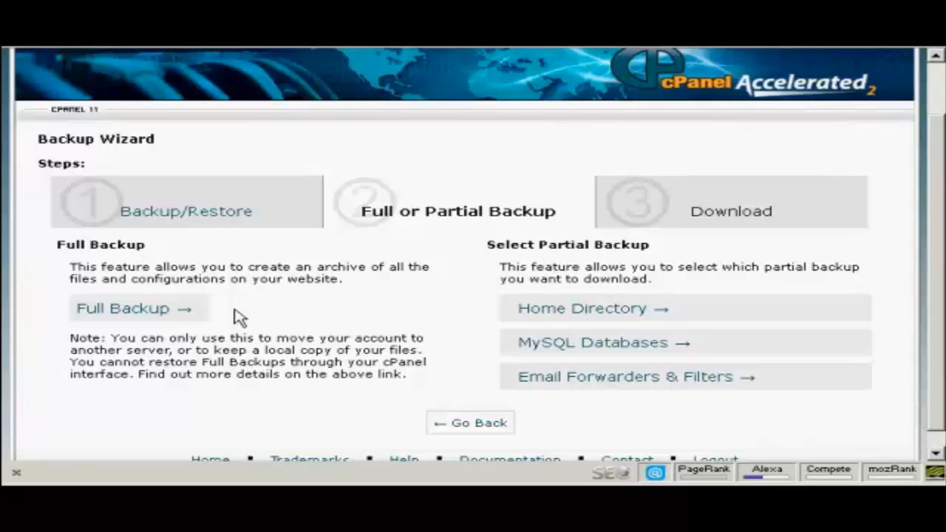
{"action": "mouse_move", "coordinate": [248, 277]}
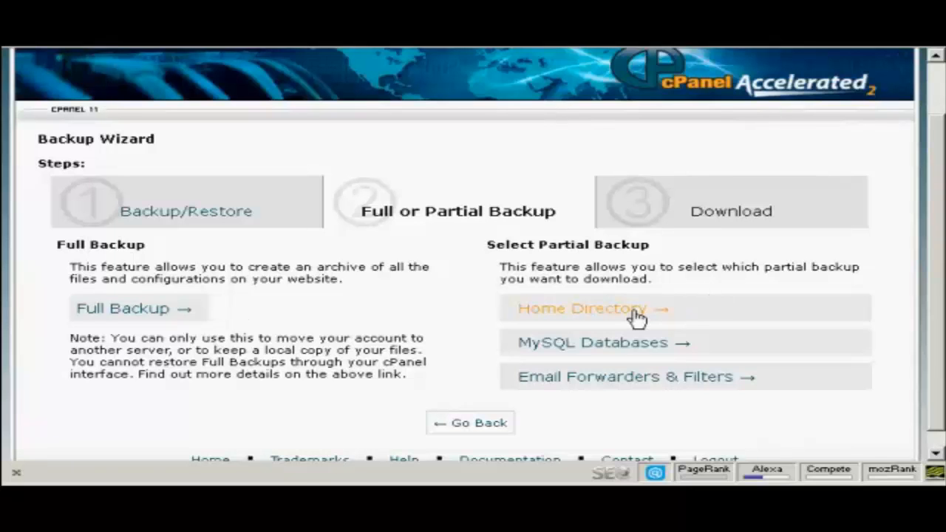
{"action": "mouse_move", "coordinate": [627, 353]}
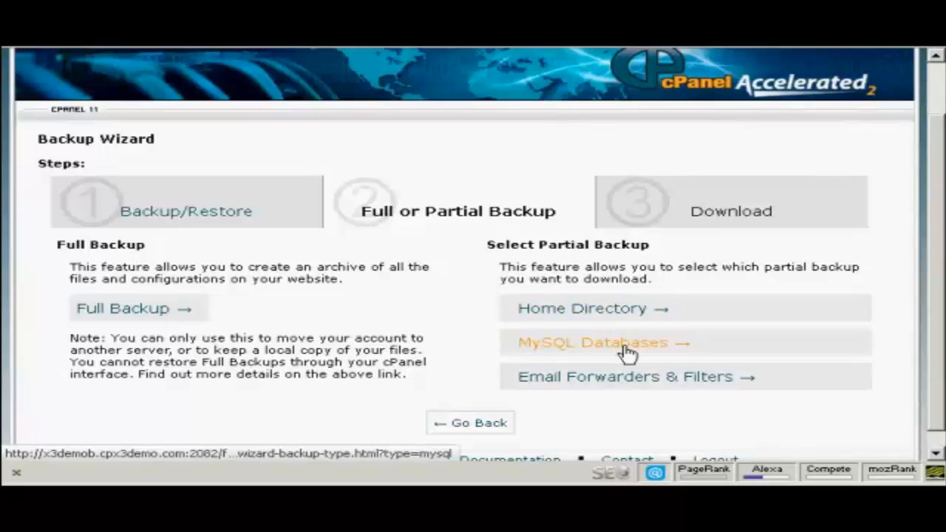
{"action": "mouse_move", "coordinate": [620, 359]}
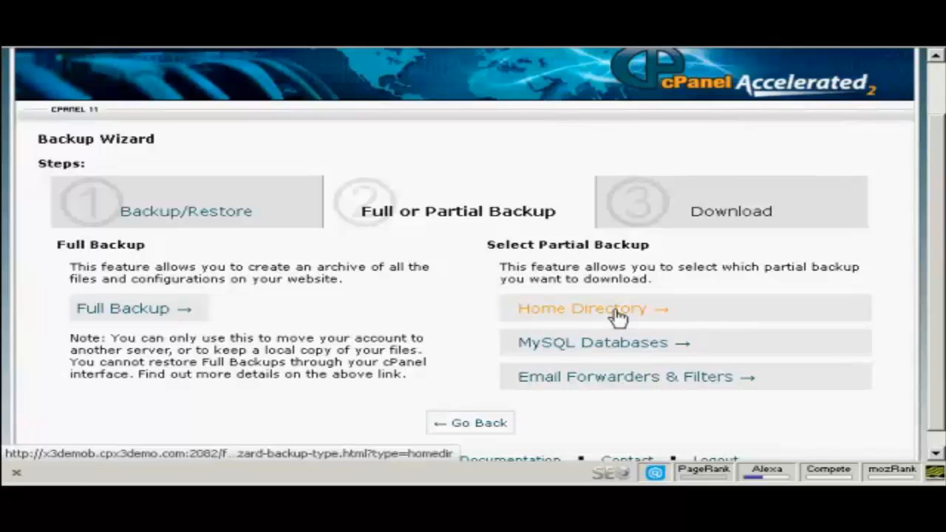
Download the Home Directory partial backup archive to the computer
{"action": "left_click", "coordinate": [585, 309]}
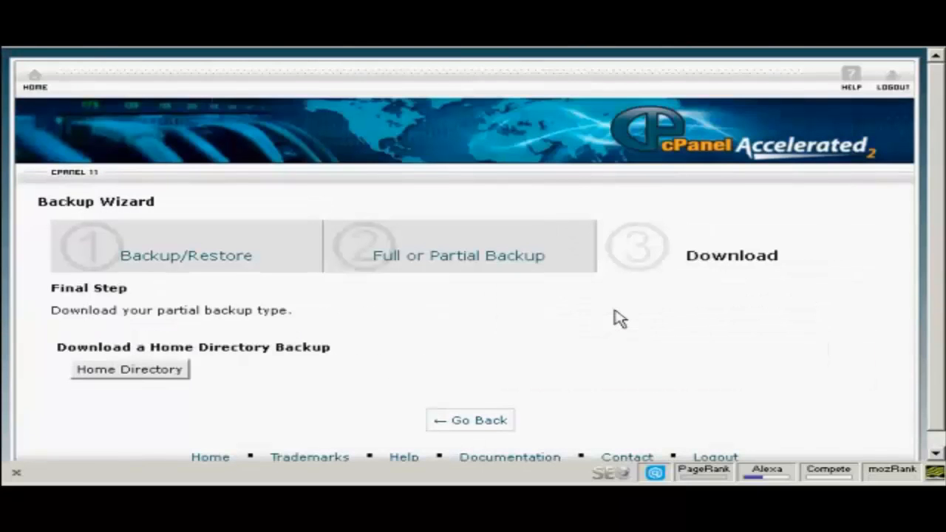
{"action": "mouse_move", "coordinate": [260, 339]}
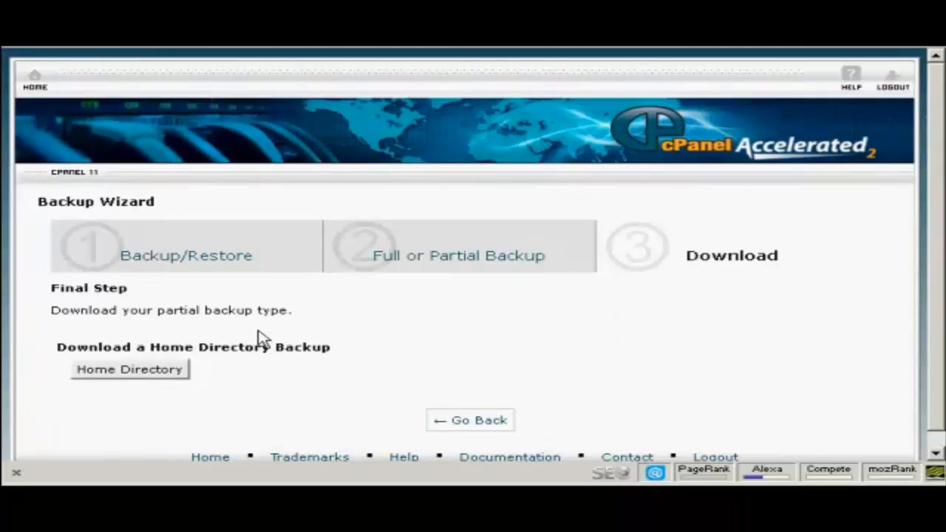
{"action": "mouse_move", "coordinate": [288, 337]}
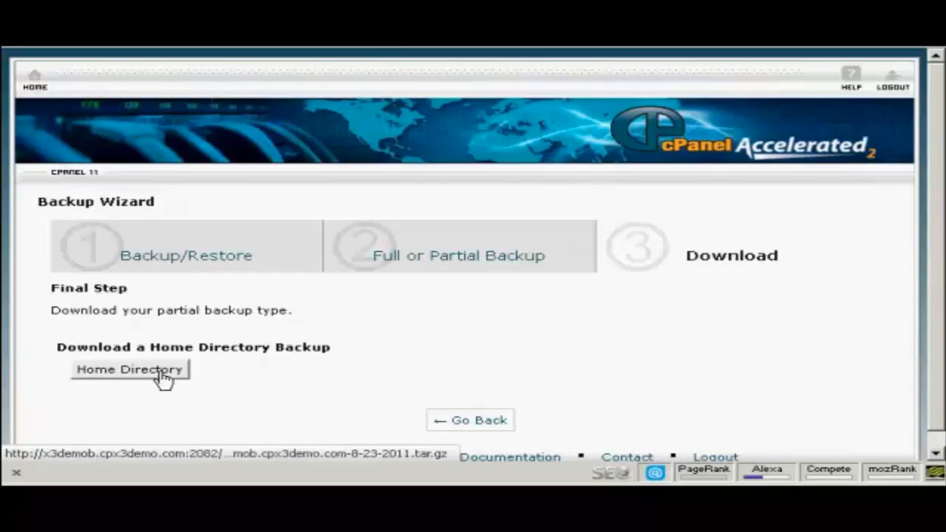
{"action": "left_click", "coordinate": [130, 370]}
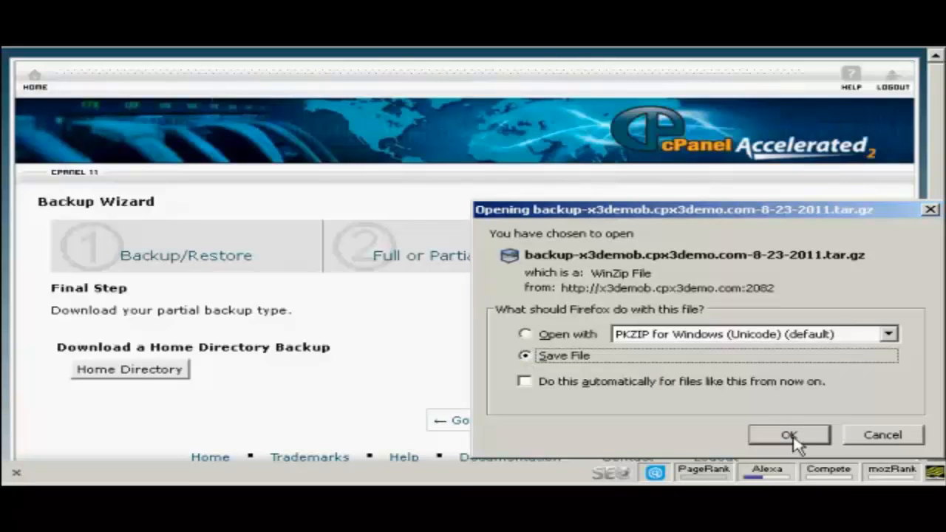
{"action": "mouse_move", "coordinate": [629, 352]}
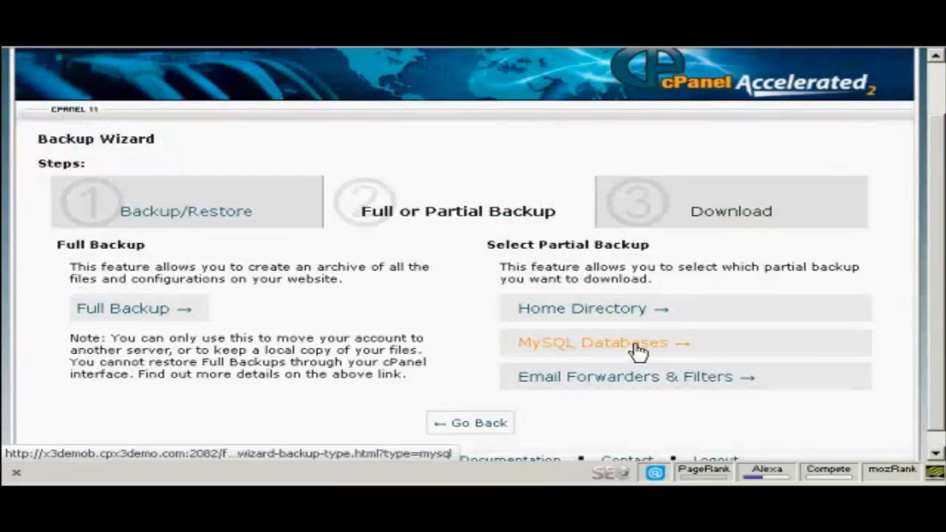
Choose MySQL Databases as the partial backup and review the database list
{"action": "left_click", "coordinate": [601, 343]}
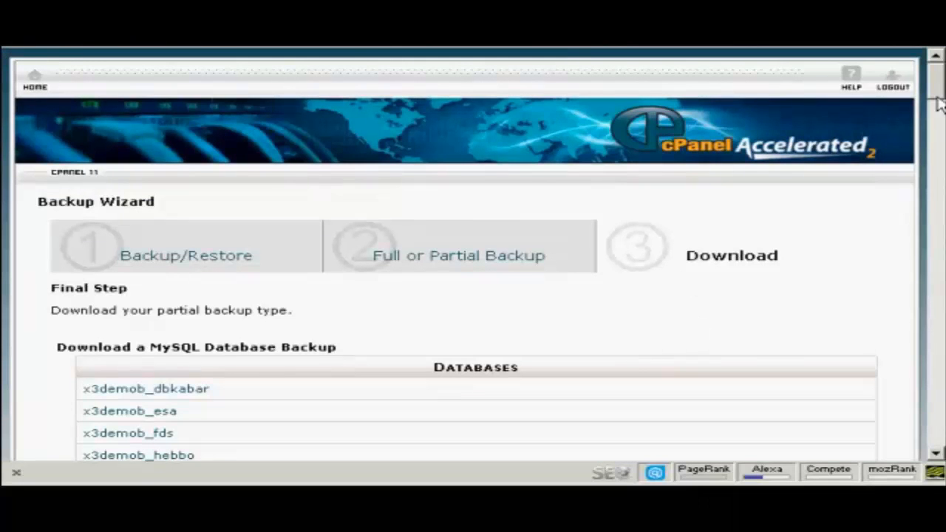
{"action": "scroll", "scroll_direction": "down", "scroll_amount": 3}
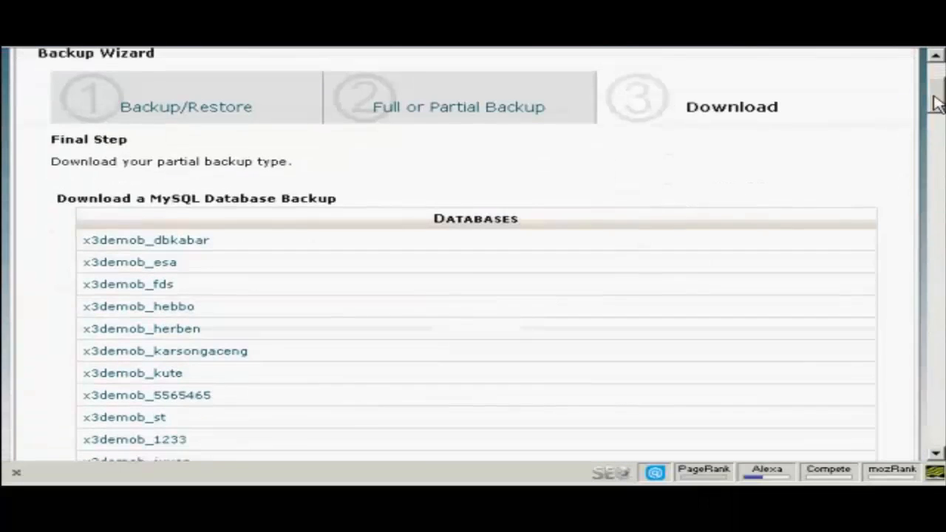
{"action": "scroll", "scroll_direction": "down", "scroll_amount": 3}
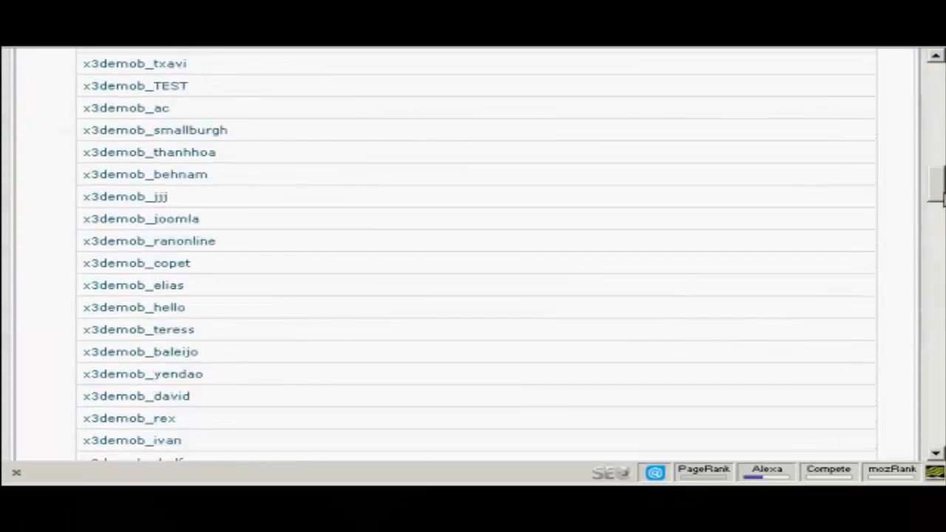
{"action": "scroll", "scroll_direction": "down", "scroll_amount": 3}
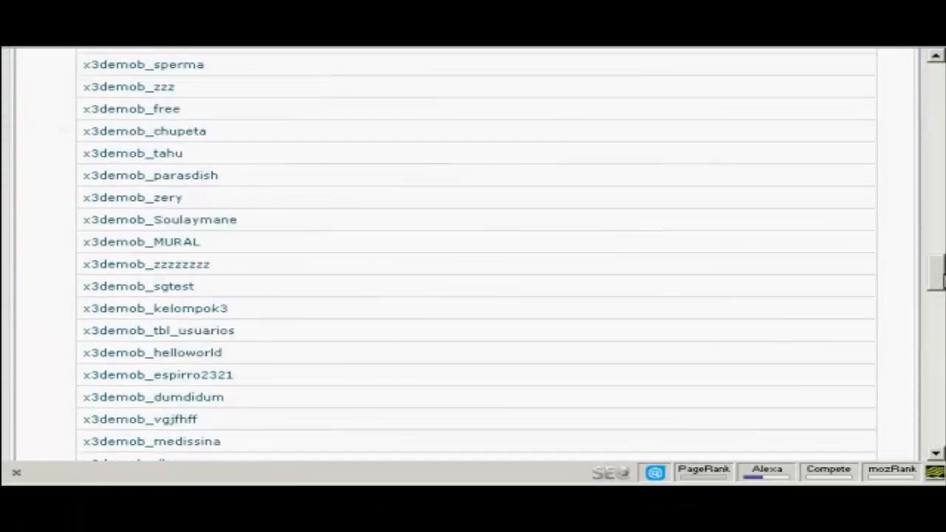
{"action": "scroll", "scroll_direction": "down", "scroll_amount": 3}
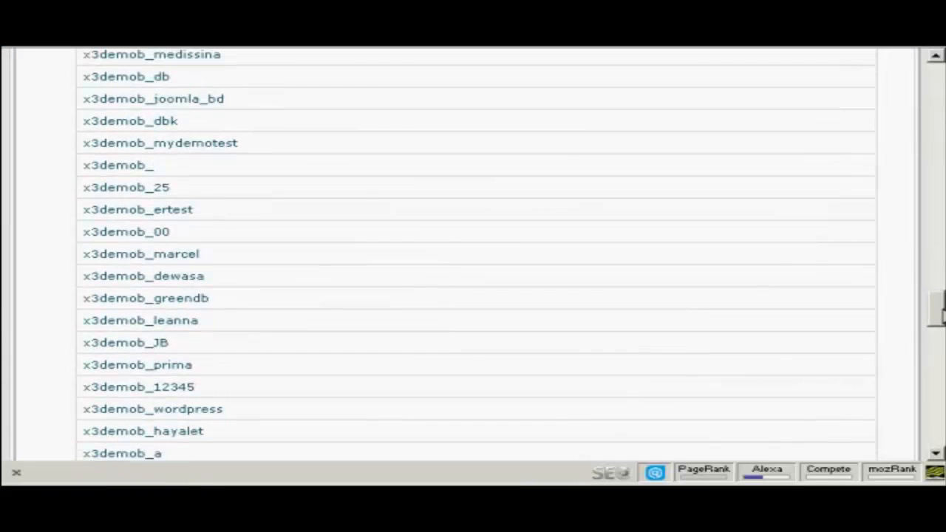
{"action": "scroll", "scroll_direction": "down", "scroll_amount": 3}
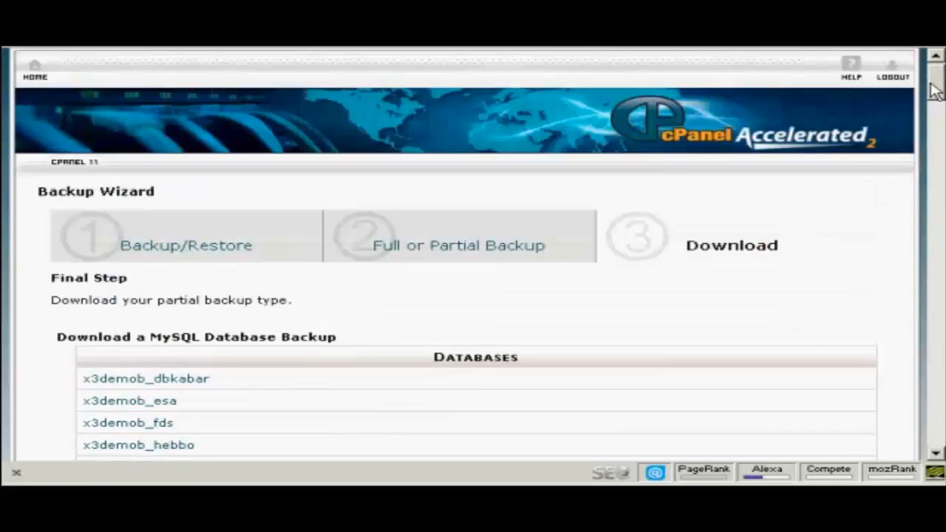
{"action": "scroll", "scroll_direction": "down", "scroll_amount": 3}
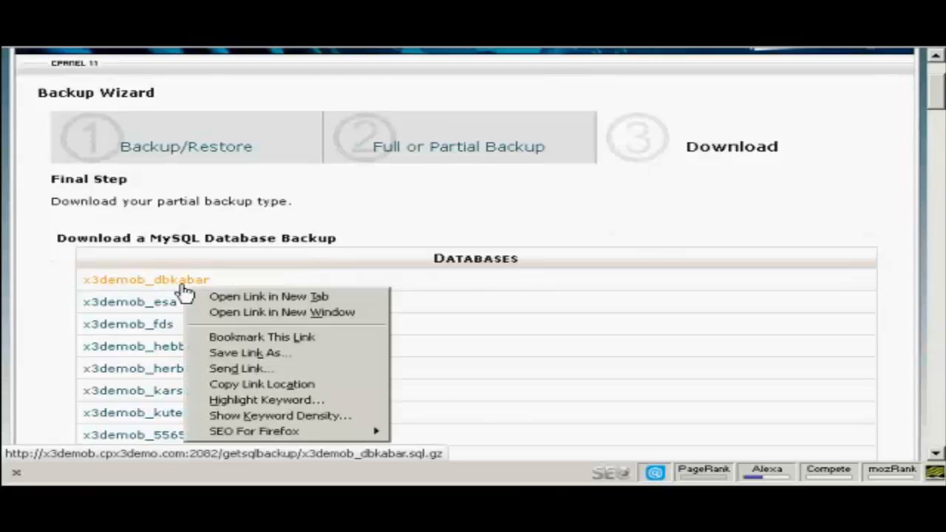
{"action": "mouse_move", "coordinate": [254, 370]}
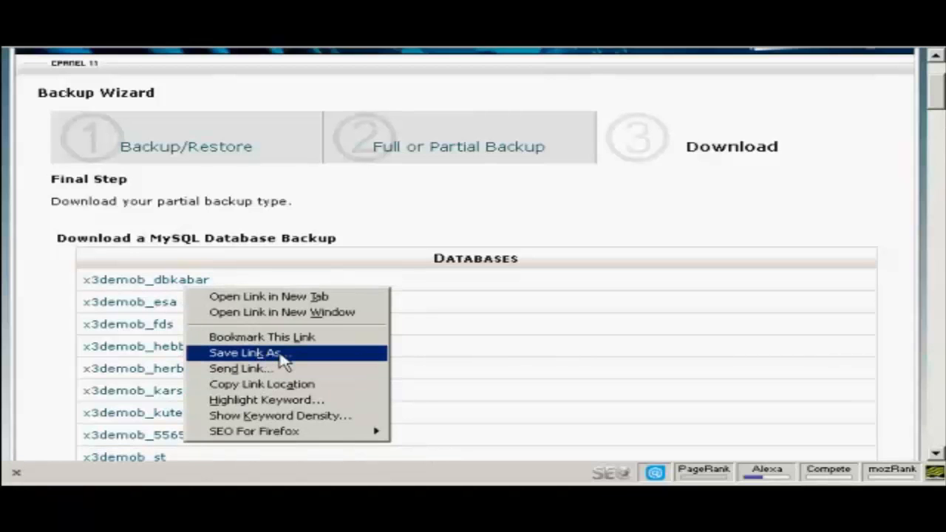
{"action": "mouse_move", "coordinate": [303, 364]}
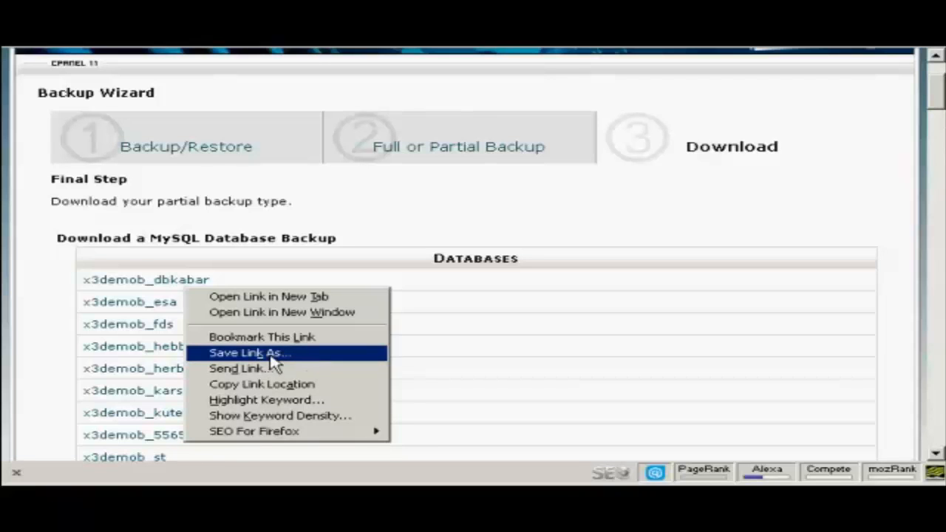
Save the x3demob_dbkabar database backup locally as a .sql.gz file
{"action": "left_click", "coordinate": [250, 351]}
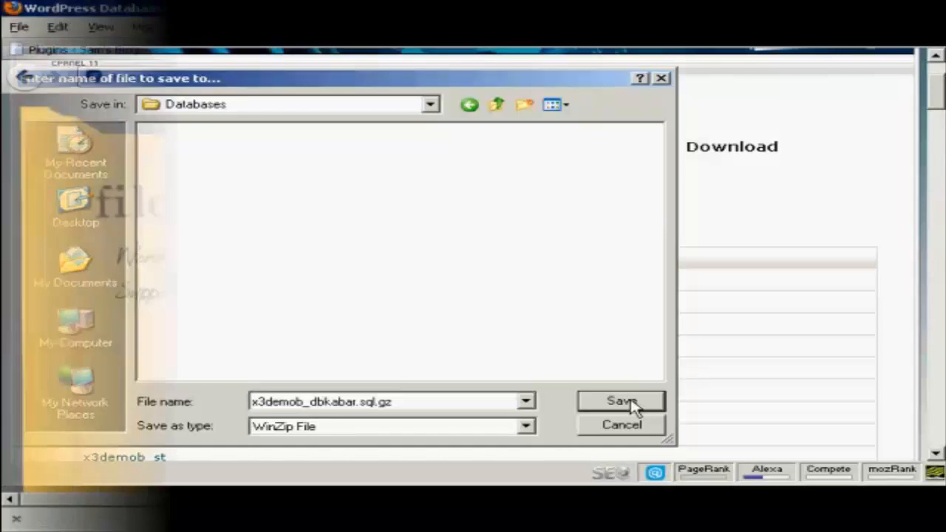
{"action": "left_click", "coordinate": [619, 402]}
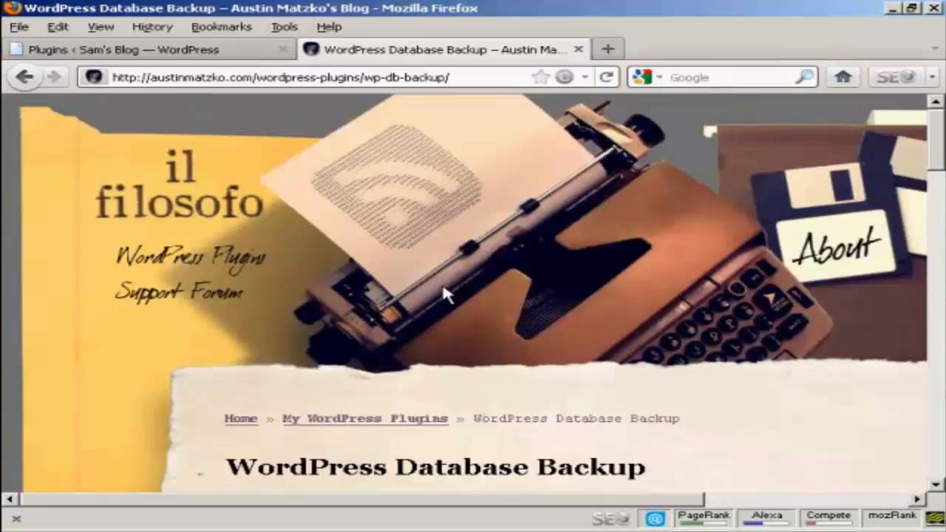
{"action": "mouse_move", "coordinate": [591, 267]}
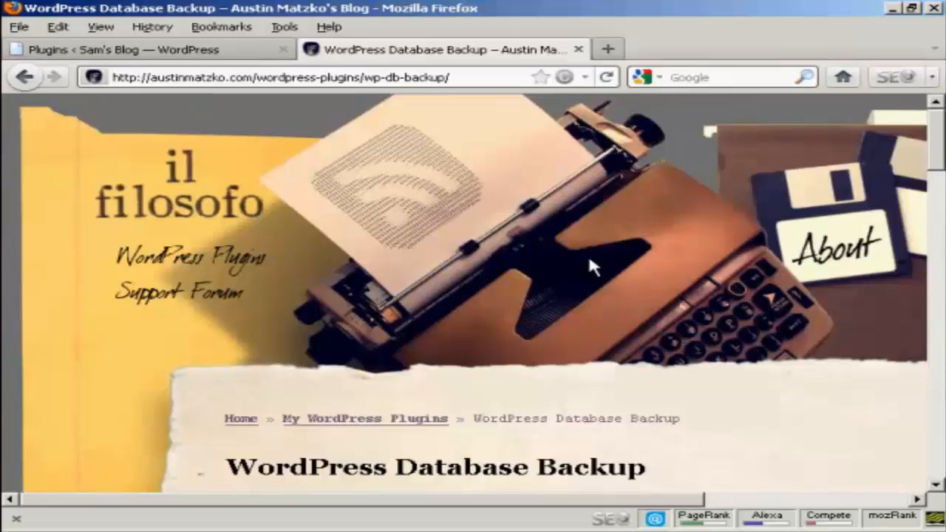
Scroll the plugin page down to the 'Download version 2.2.3' links and installation notes
{"action": "scroll", "scroll_direction": "down", "scroll_amount": 3}
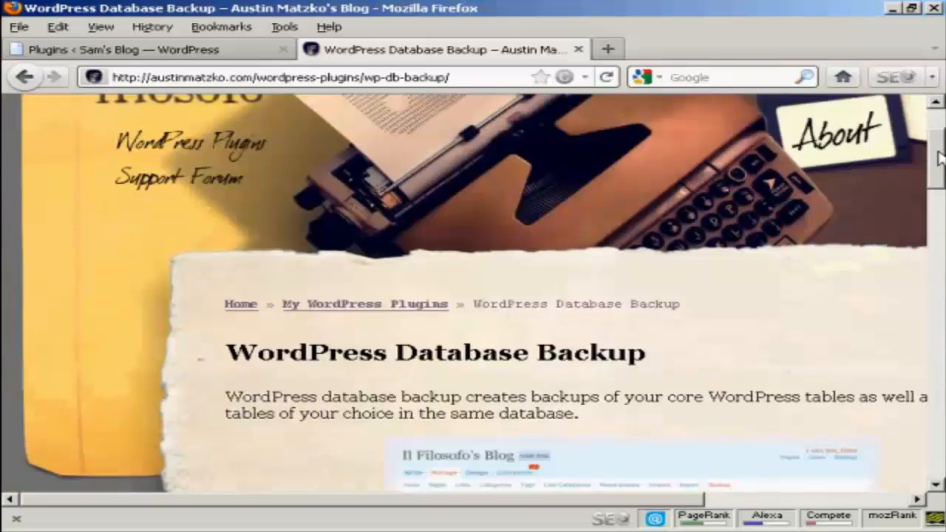
{"action": "scroll", "scroll_direction": "down", "scroll_amount": 3}
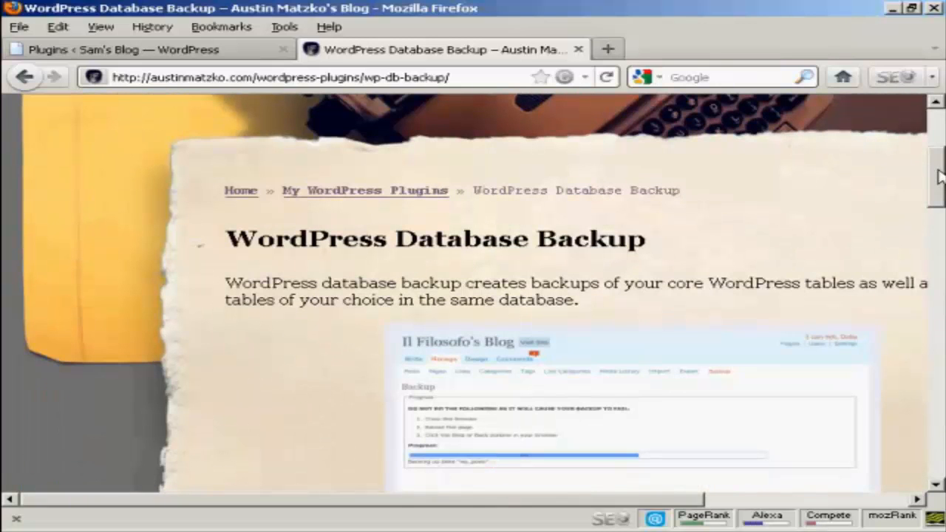
{"action": "scroll", "scroll_direction": "down", "scroll_amount": 3}
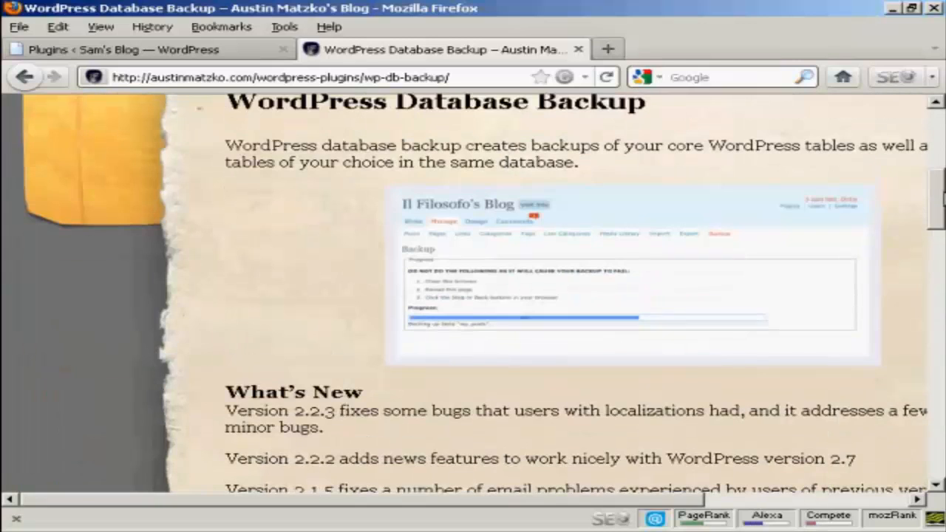
{"action": "scroll", "scroll_direction": "down", "scroll_amount": 3}
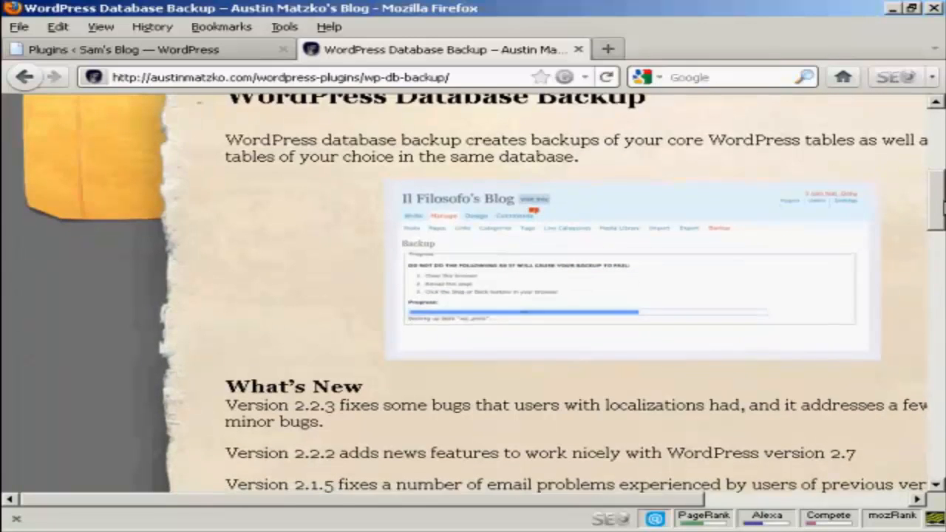
{"action": "scroll", "scroll_direction": "down", "scroll_amount": 3}
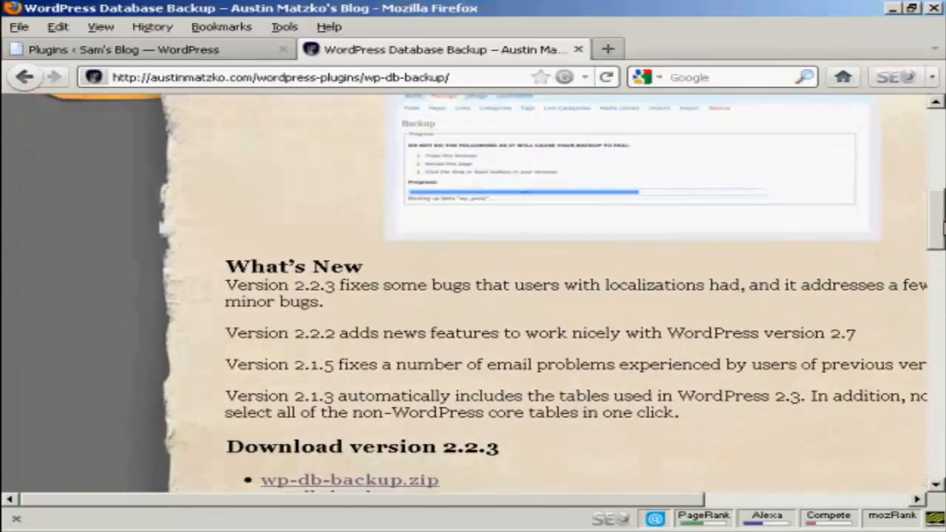
{"action": "scroll", "scroll_direction": "down", "scroll_amount": 3}
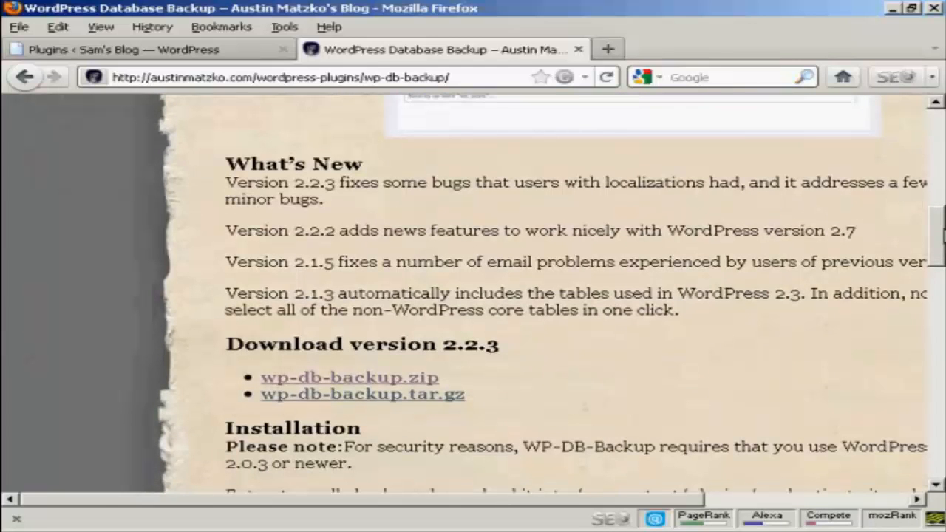
{"action": "mouse_move", "coordinate": [296, 394]}
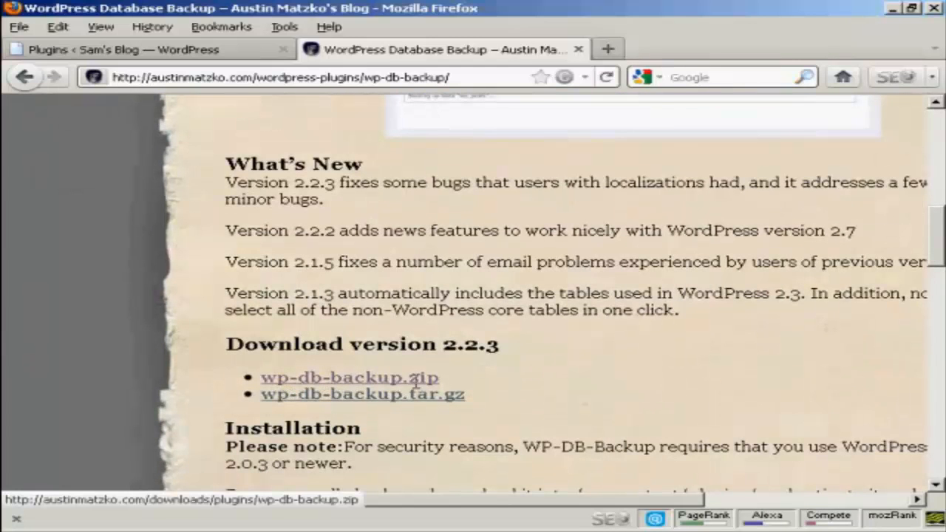
{"action": "mouse_move", "coordinate": [157, 97]}
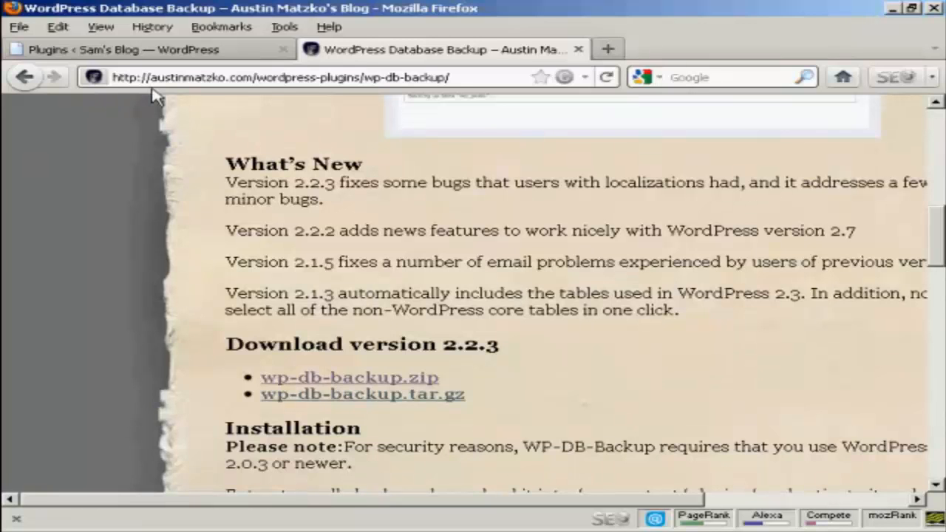
{"action": "mouse_move", "coordinate": [192, 100]}
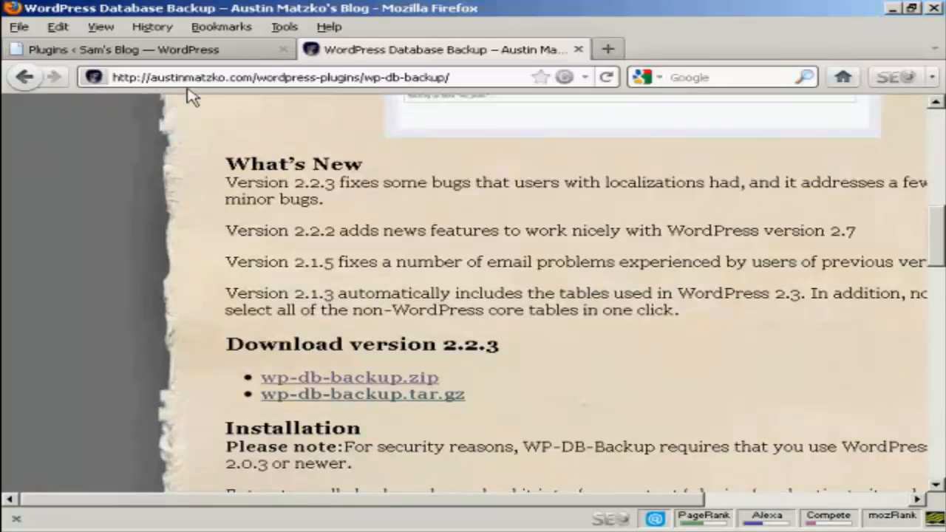
{"action": "mouse_move", "coordinate": [251, 100]}
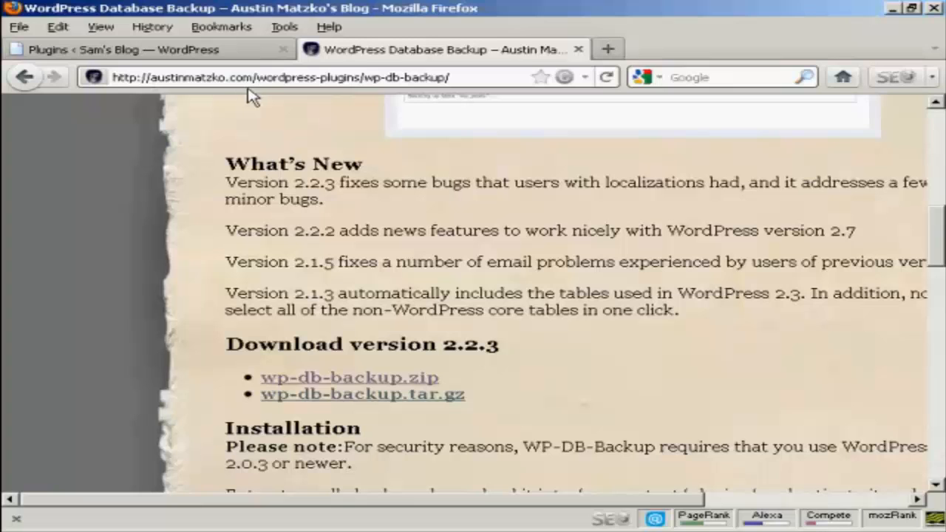
{"action": "mouse_move", "coordinate": [318, 106]}
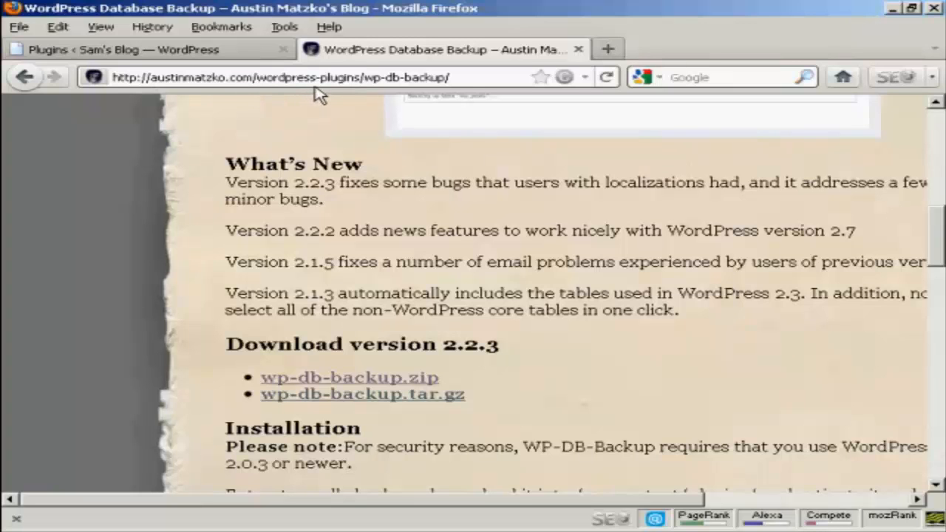
{"action": "mouse_move", "coordinate": [360, 96]}
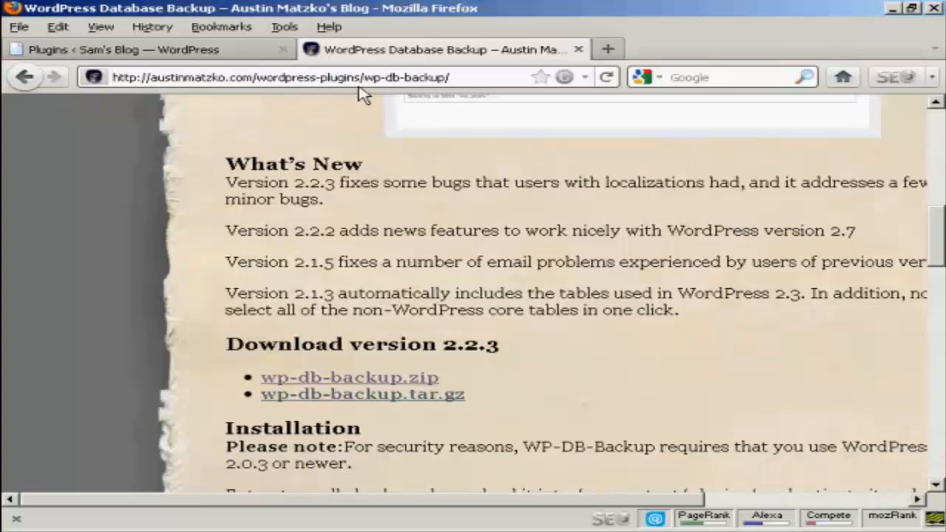
{"action": "mouse_move", "coordinate": [386, 97]}
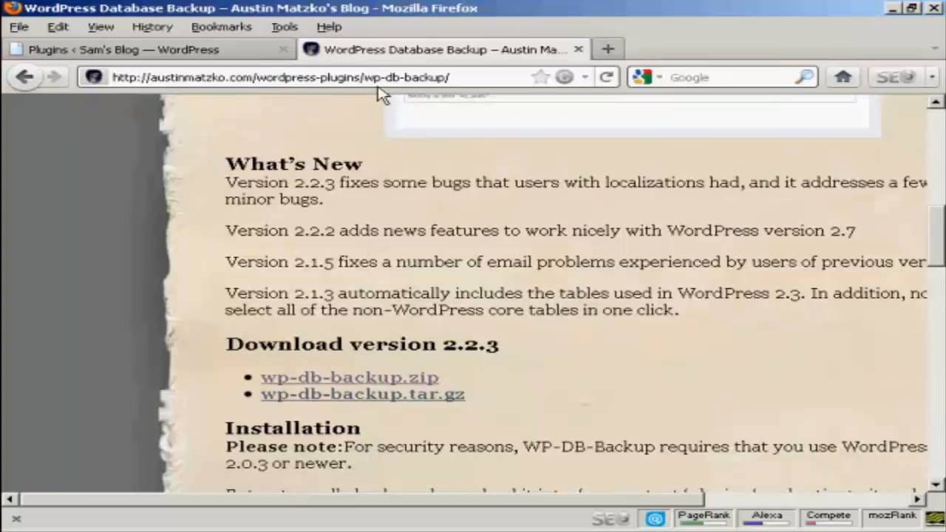
{"action": "mouse_move", "coordinate": [458, 100]}
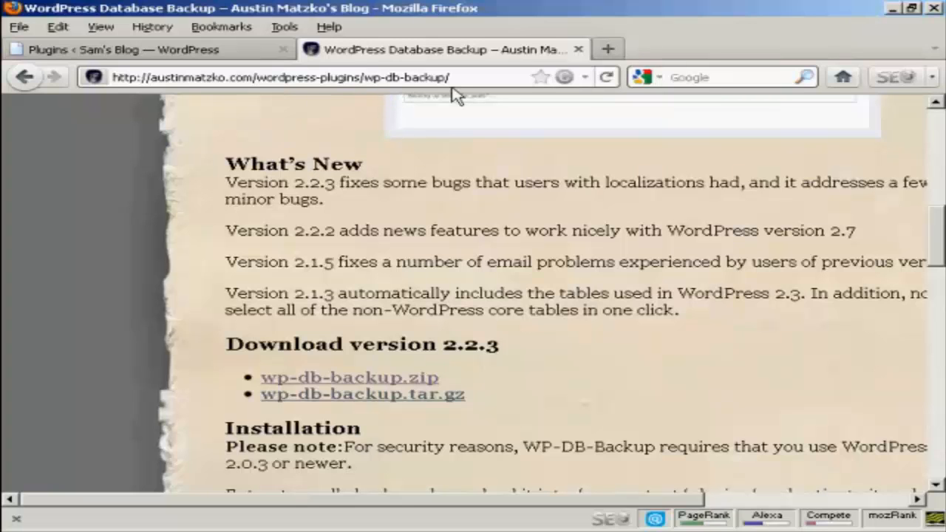
{"action": "mouse_move", "coordinate": [937, 243]}
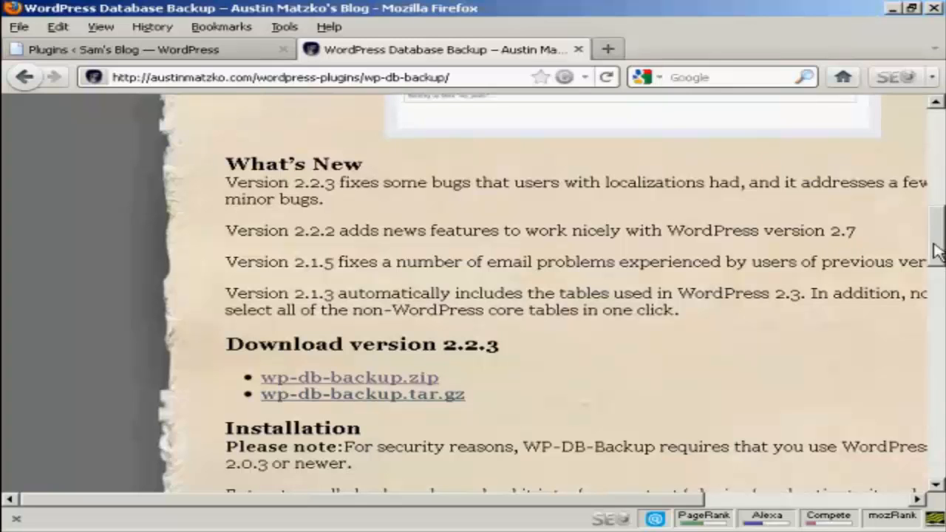
Return to the WordPress Plugins admin tab and go to Tools in the sidebar
{"action": "left_click", "coordinate": [148, 50]}
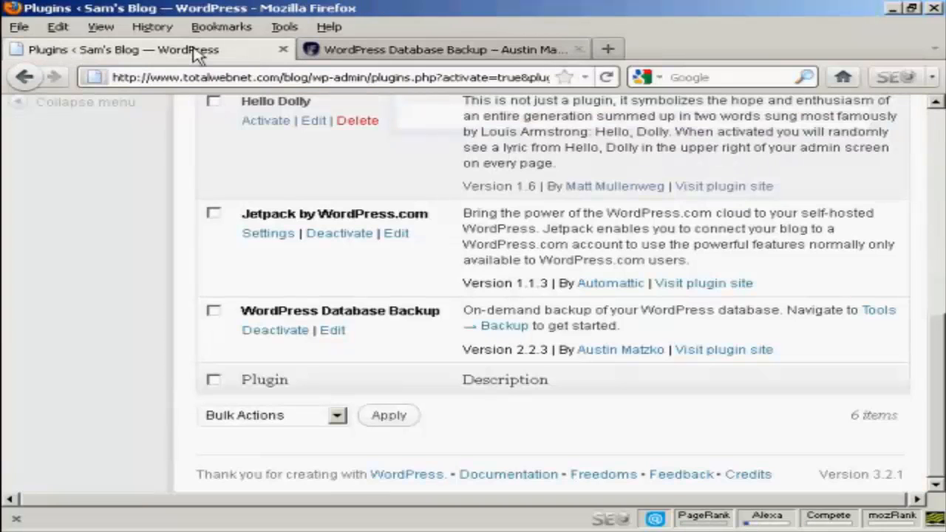
{"action": "mouse_move", "coordinate": [373, 337]}
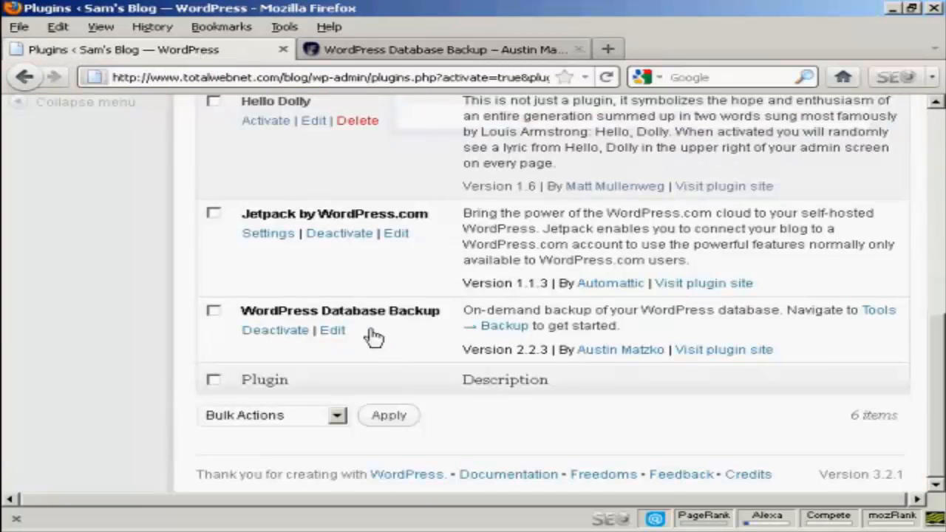
{"action": "mouse_move", "coordinate": [394, 340]}
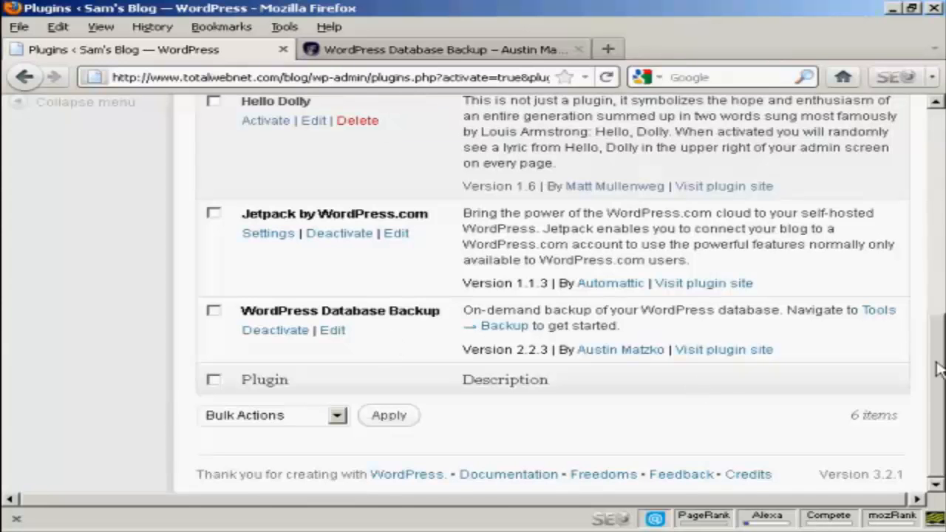
{"action": "scroll", "scroll_direction": "up", "scroll_amount": 3}
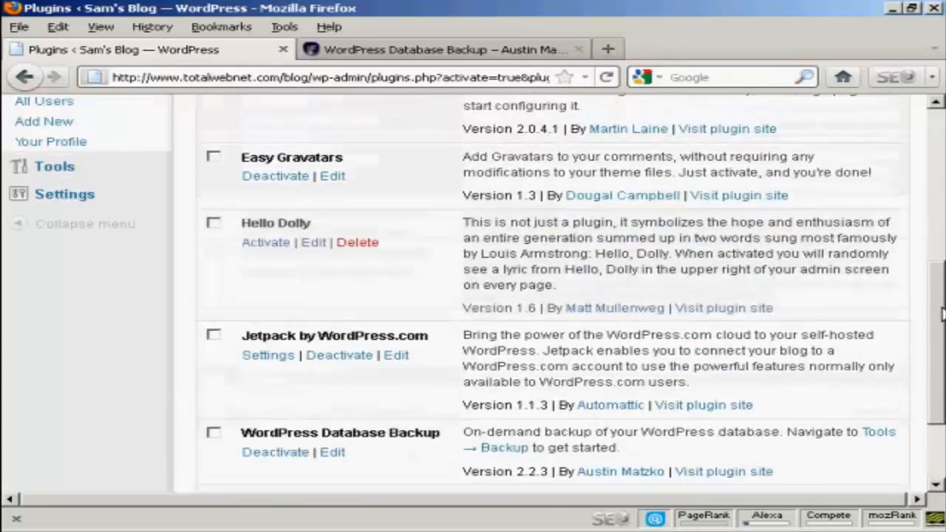
{"action": "mouse_move", "coordinate": [46, 170]}
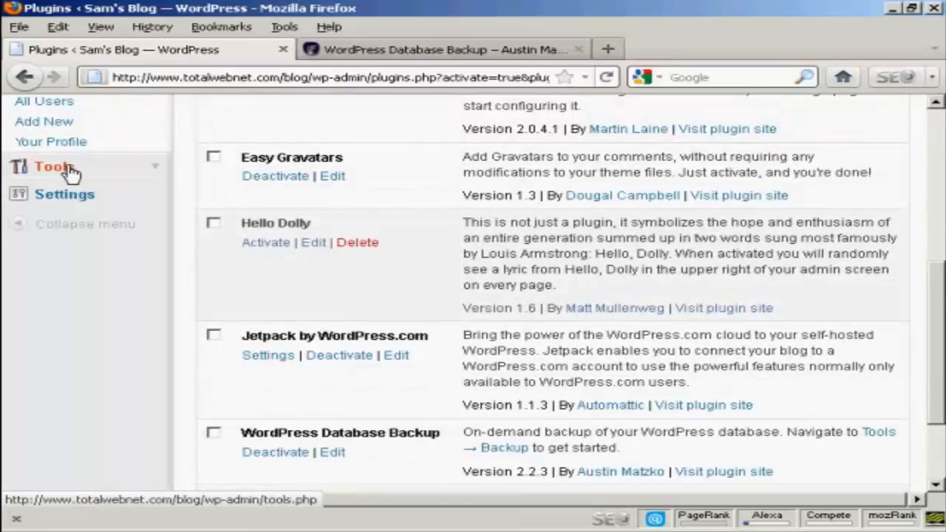
{"action": "left_click", "coordinate": [50, 166]}
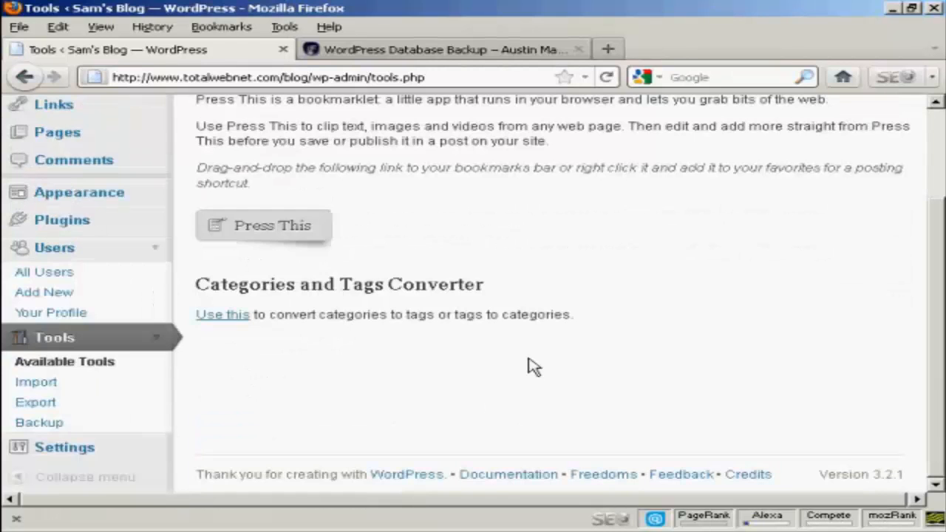
{"action": "mouse_move", "coordinate": [39, 423]}
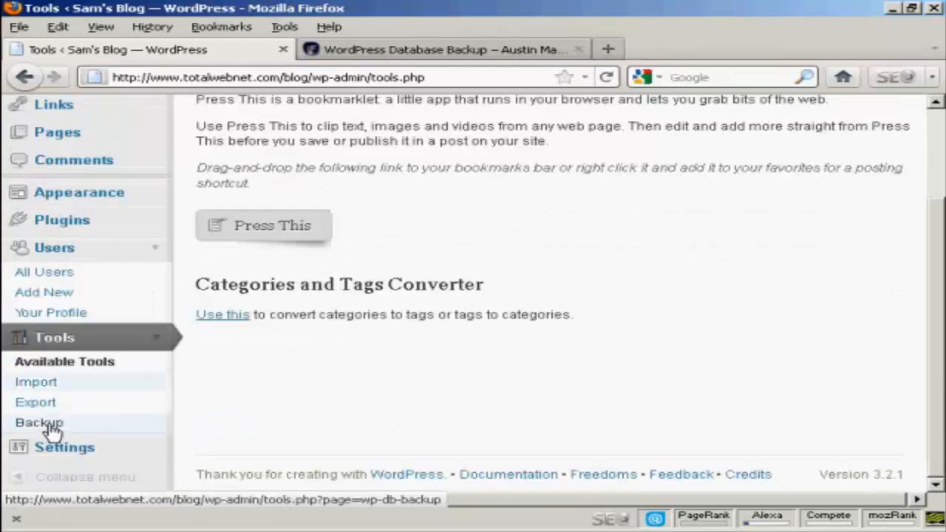
On the Tools > Backup page, exclude spam comments from the wp_comments table backup
{"action": "left_click", "coordinate": [39, 423]}
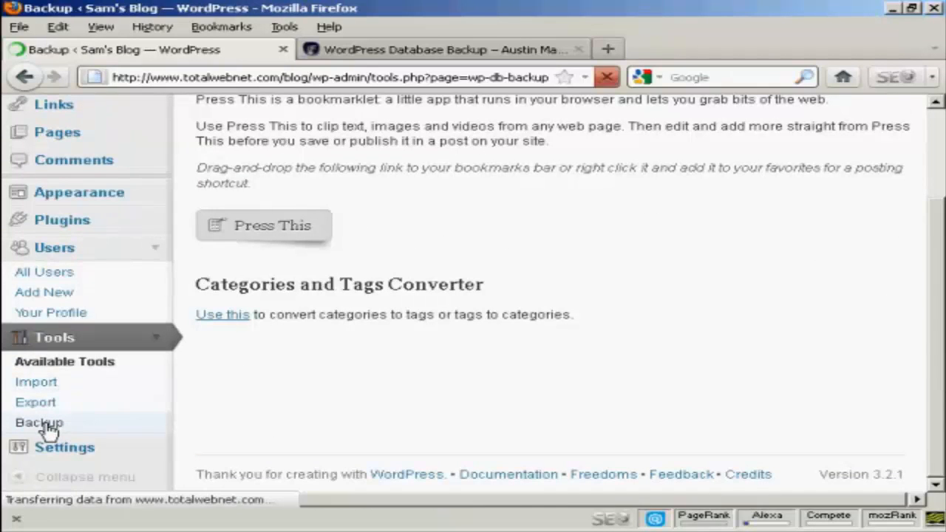
{"action": "left_click", "coordinate": [37, 423]}
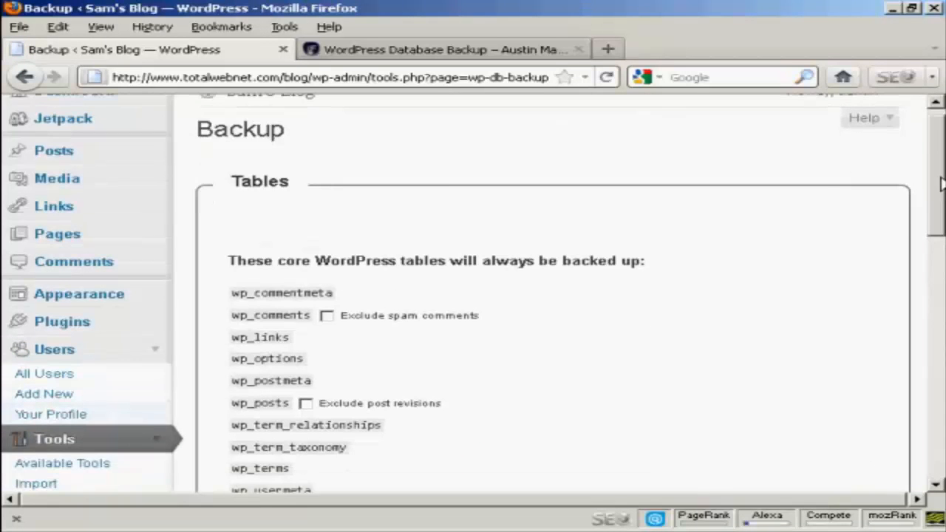
{"action": "scroll", "scroll_direction": "down", "scroll_amount": 3}
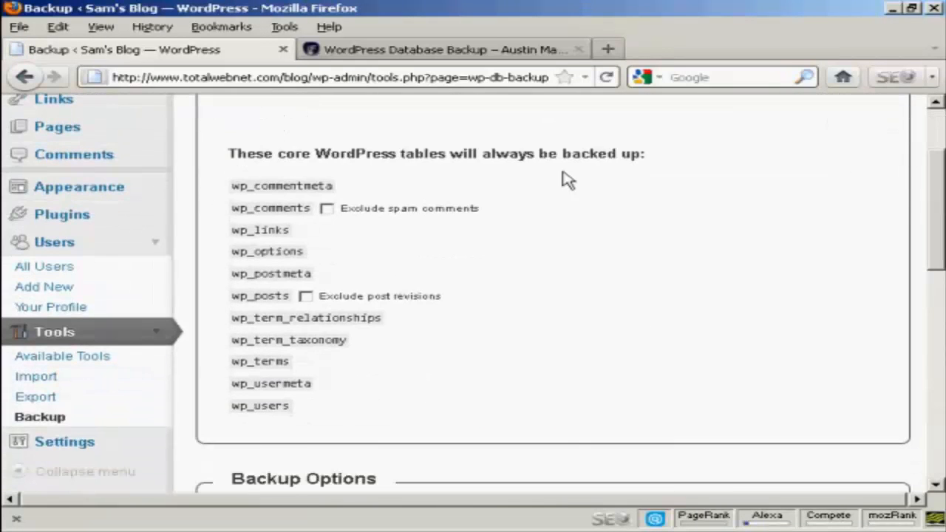
{"action": "mouse_move", "coordinate": [352, 166]}
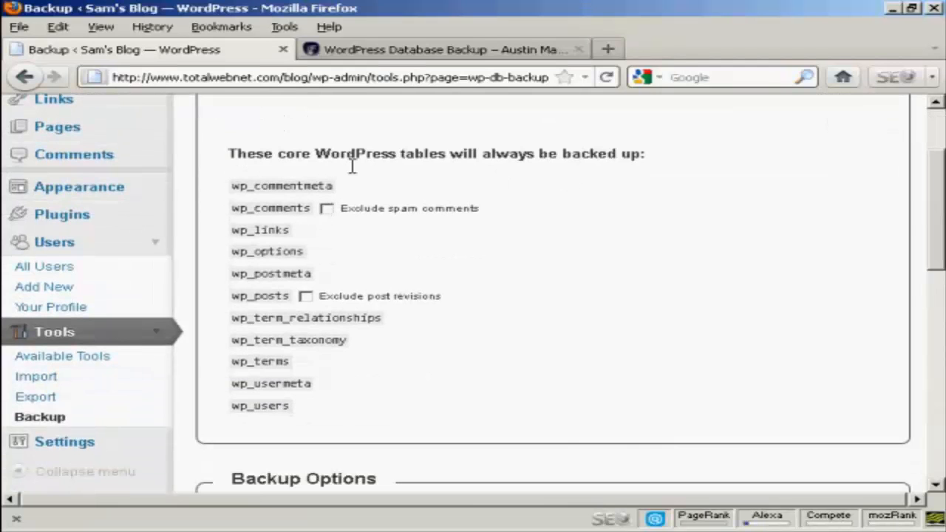
{"action": "mouse_move", "coordinate": [476, 171]}
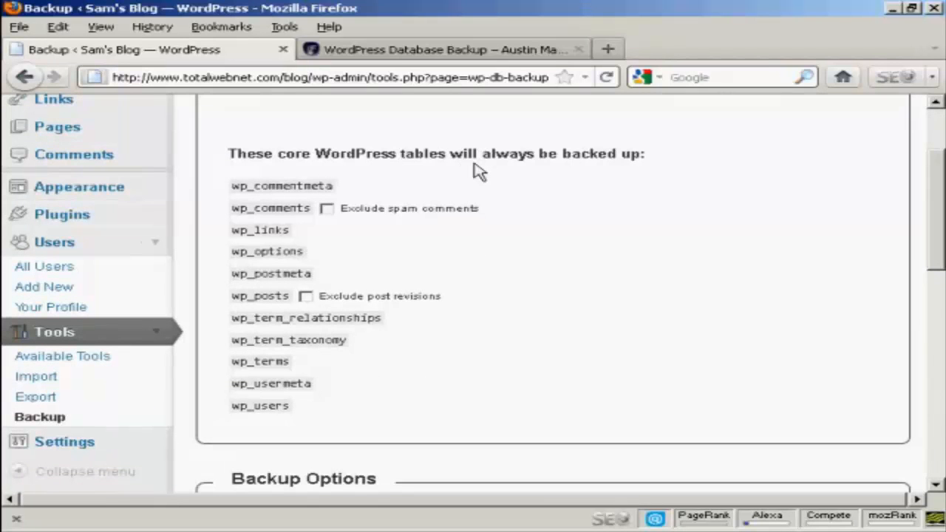
{"action": "mouse_move", "coordinate": [326, 219]}
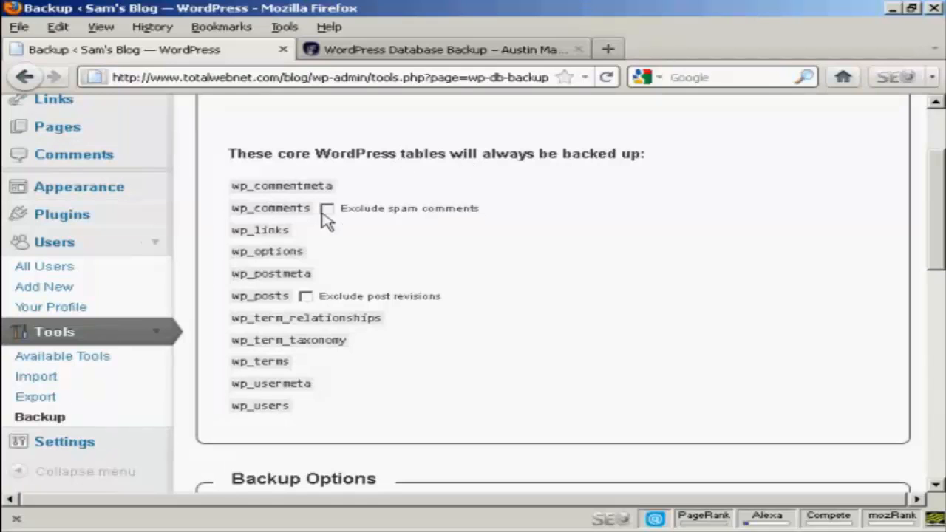
{"action": "left_click", "coordinate": [328, 208]}
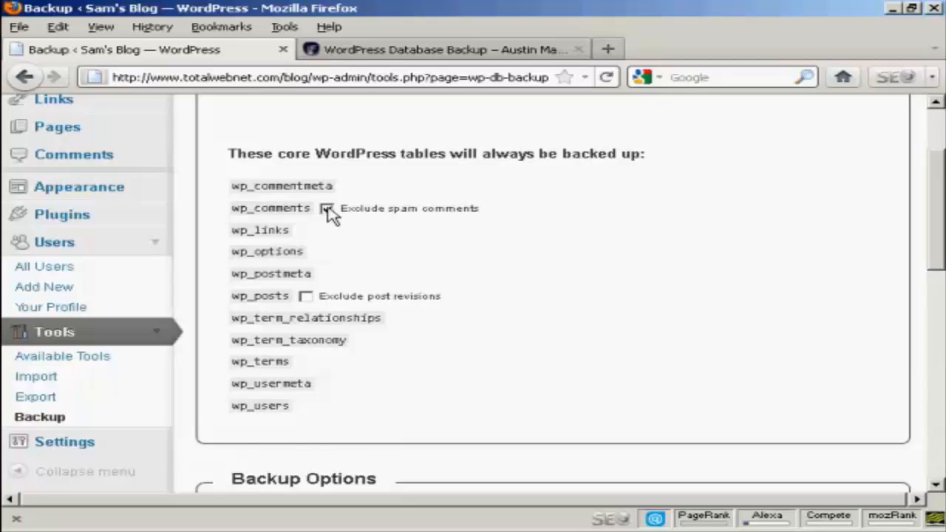
{"action": "left_click", "coordinate": [329, 208]}
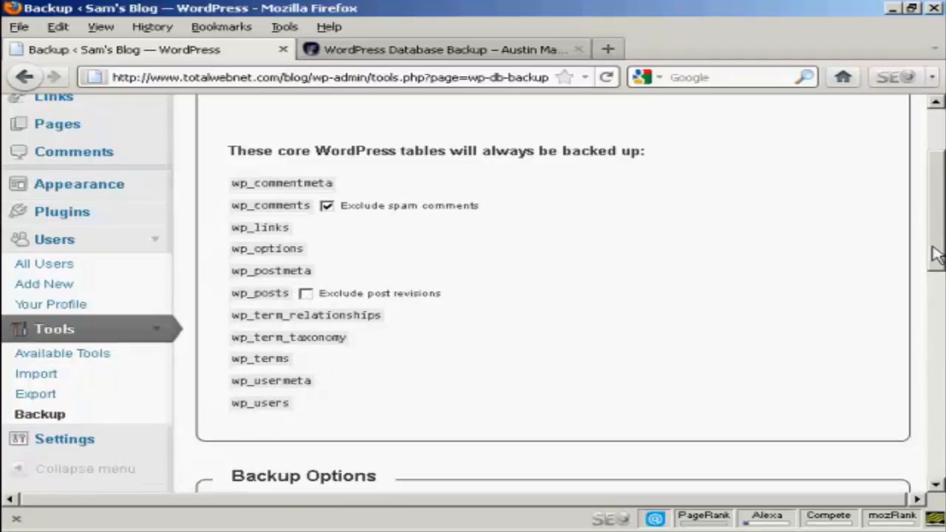
Run 'Backup now!' with 'Download to your computer' selected until the save prompt appears
{"action": "scroll", "scroll_direction": "down", "scroll_amount": 3}
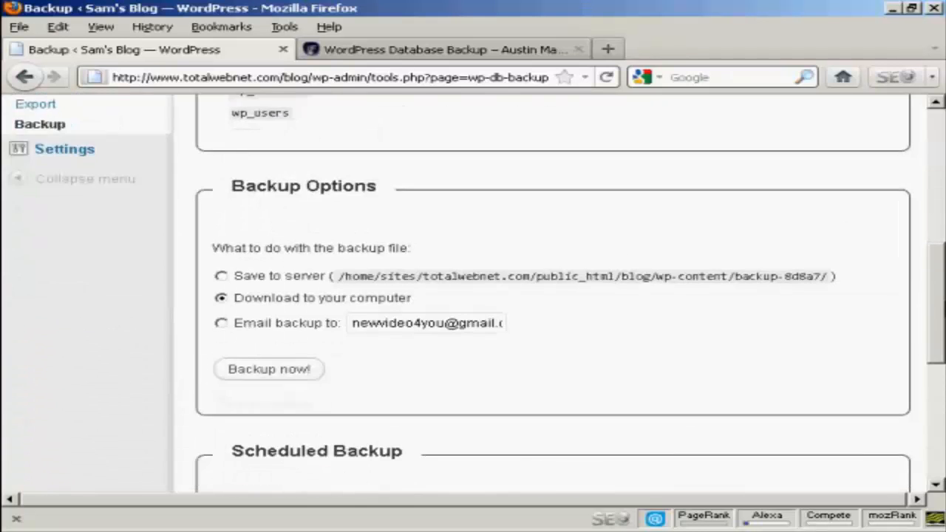
{"action": "mouse_move", "coordinate": [528, 286]}
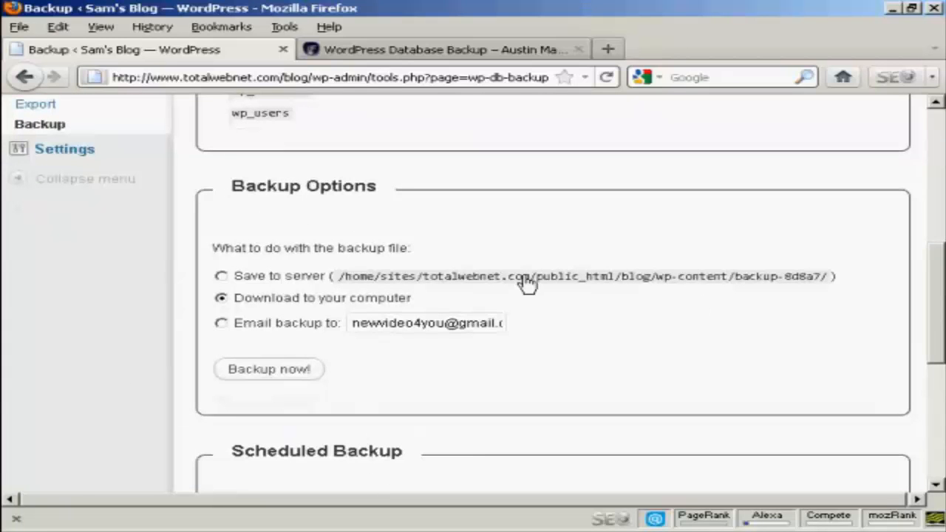
{"action": "mouse_move", "coordinate": [718, 287]}
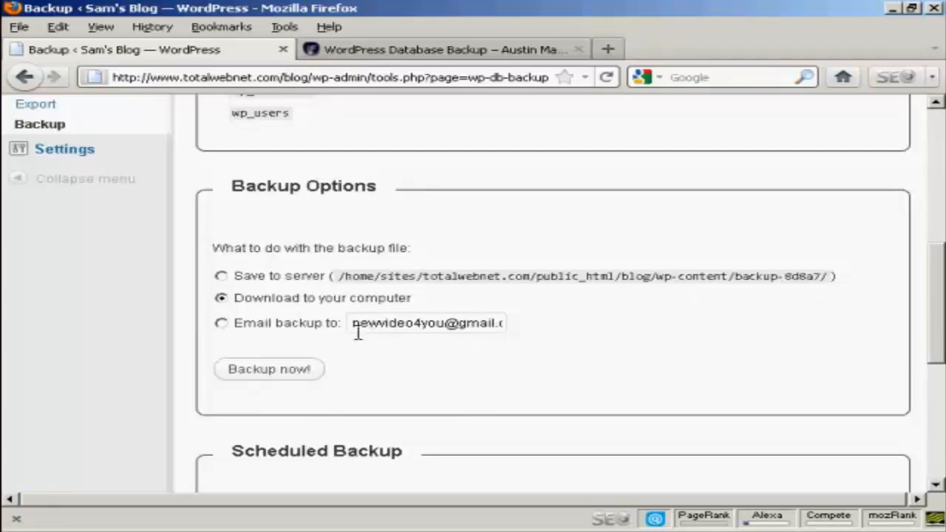
{"action": "mouse_move", "coordinate": [392, 343]}
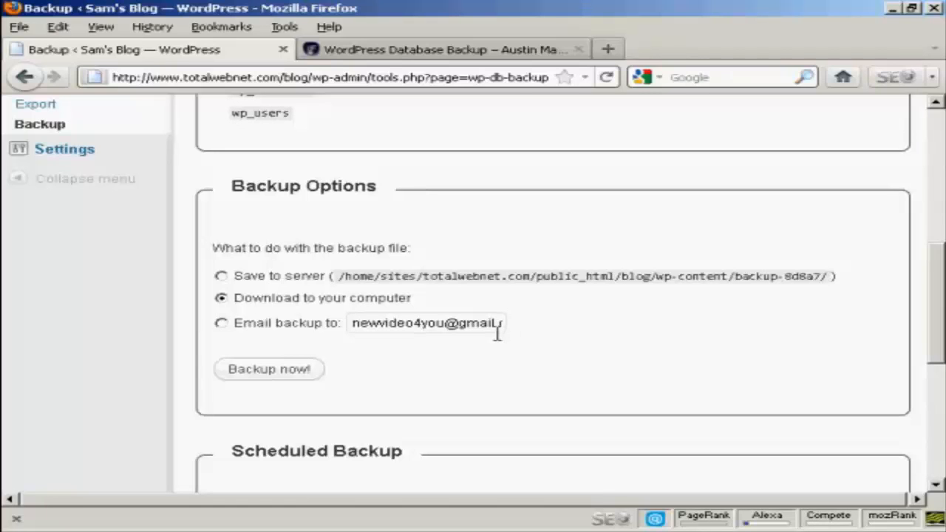
{"action": "mouse_move", "coordinate": [411, 349]}
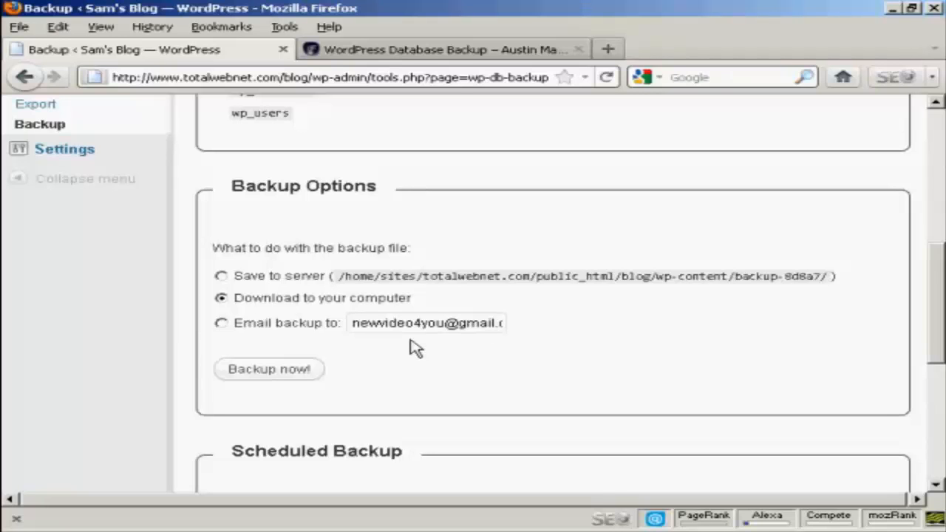
{"action": "mouse_move", "coordinate": [525, 332]}
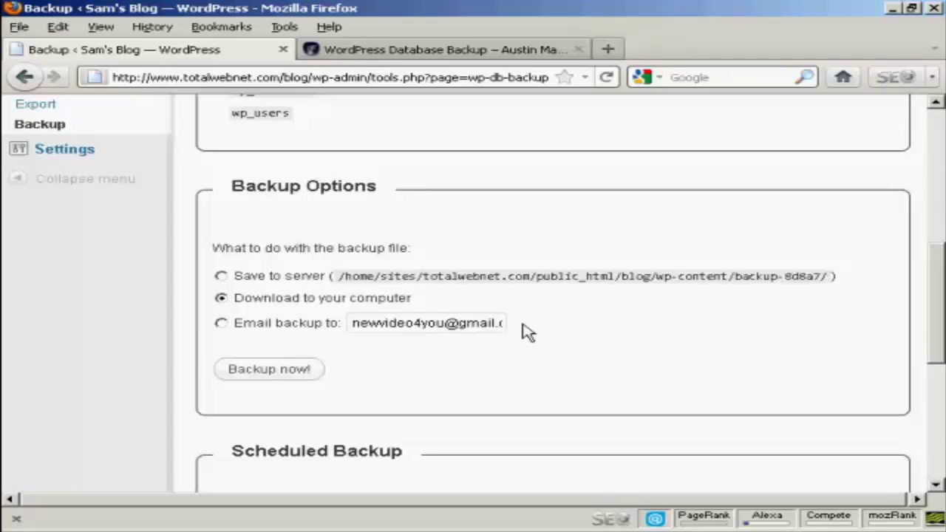
{"action": "mouse_move", "coordinate": [269, 381]}
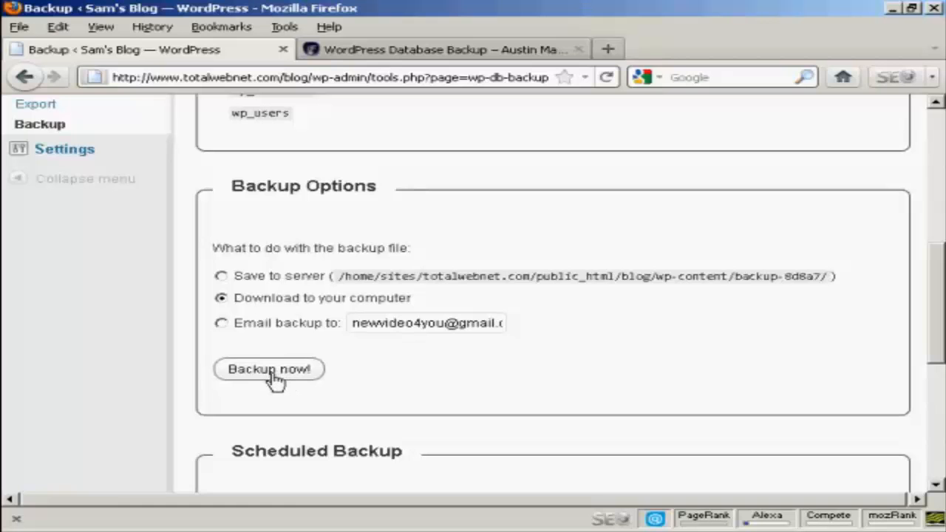
{"action": "left_click", "coordinate": [269, 369]}
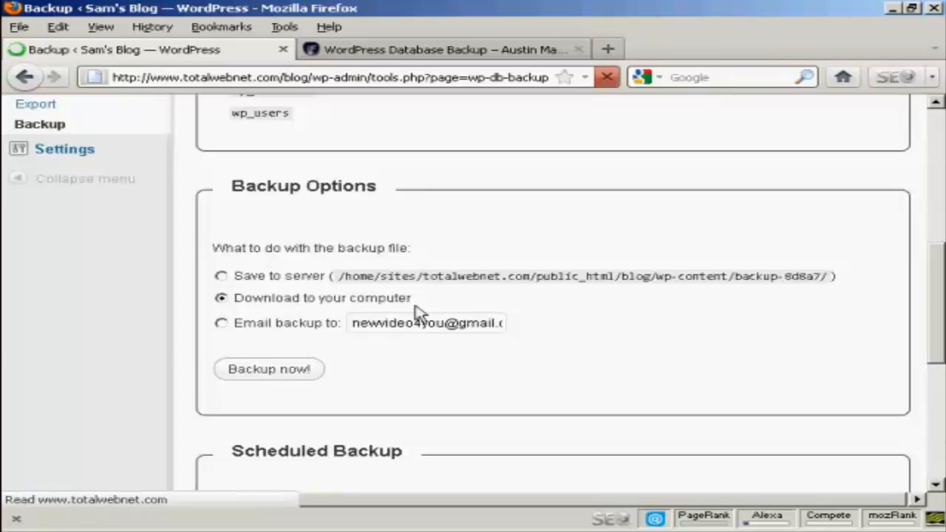
{"action": "left_click", "coordinate": [269, 370]}
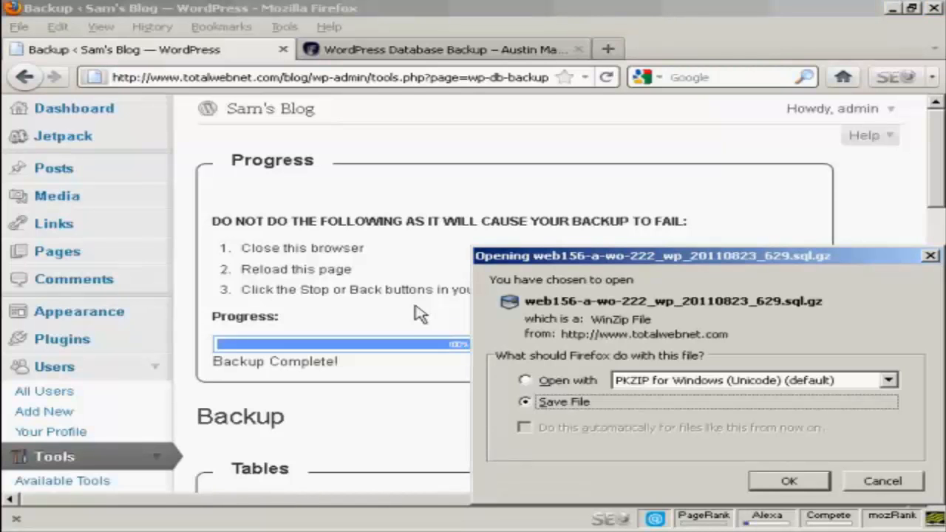
{"action": "mouse_move", "coordinate": [799, 482]}
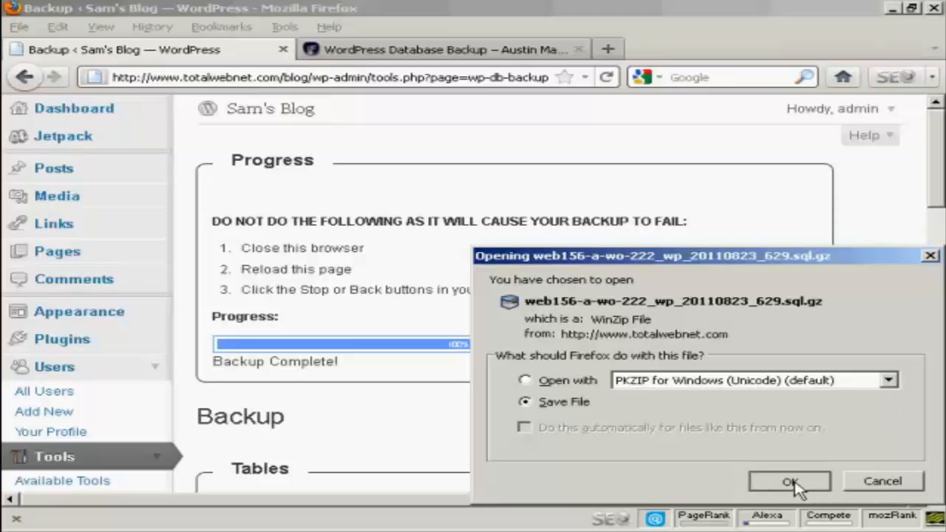
Save the compressed SQL backup file and close the Downloads window
{"action": "left_click", "coordinate": [793, 481]}
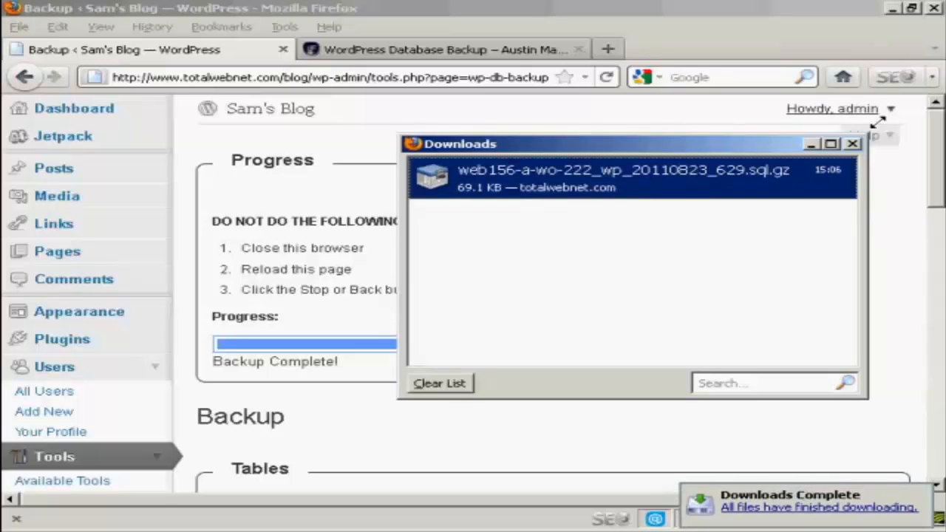
{"action": "left_click", "coordinate": [849, 144]}
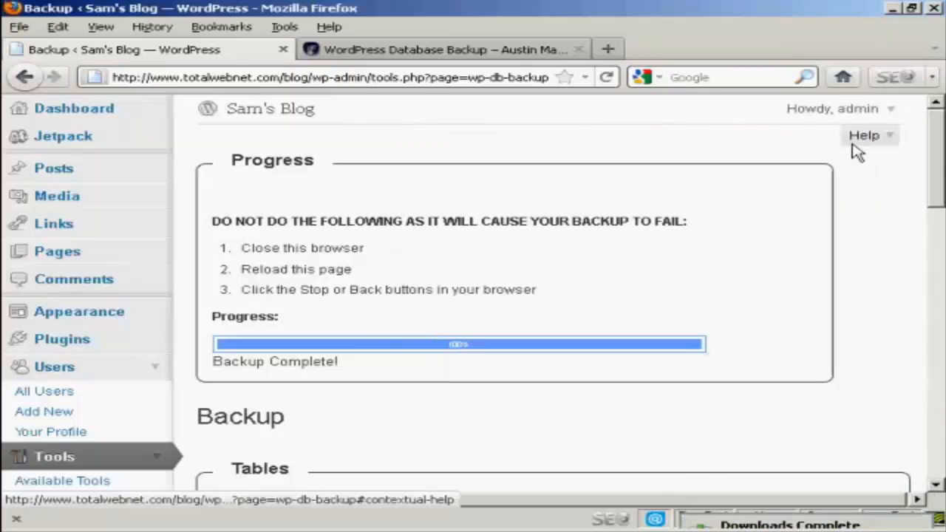
{"action": "scroll", "scroll_direction": "down", "scroll_amount": 3}
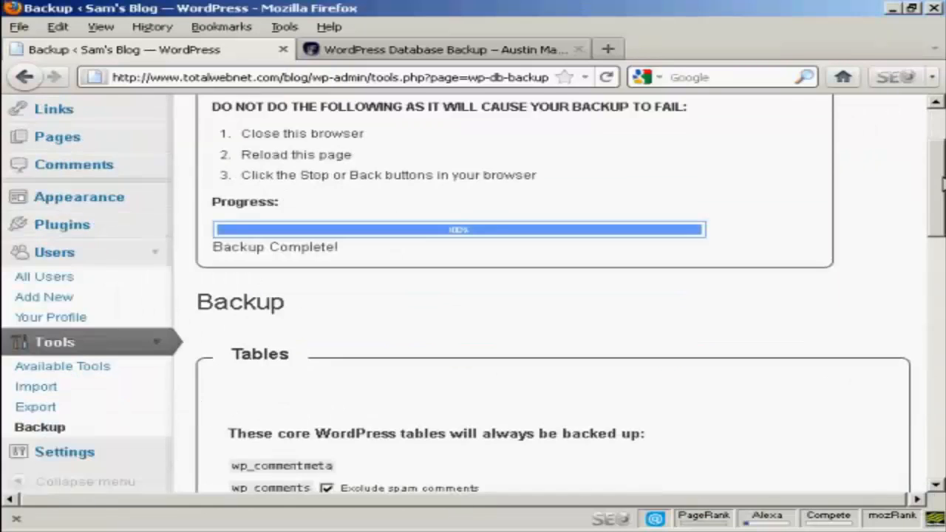
{"action": "scroll", "scroll_direction": "down", "scroll_amount": 3}
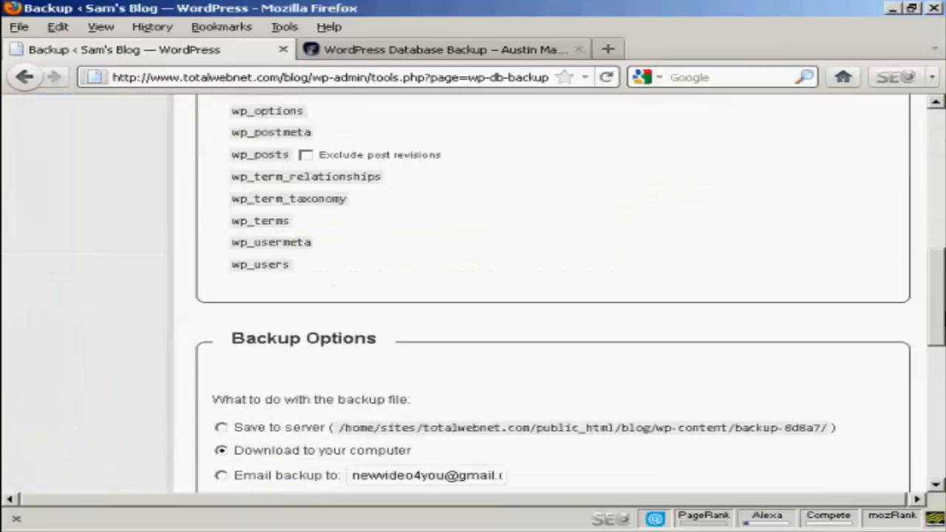
{"action": "scroll", "scroll_direction": "down", "scroll_amount": 3}
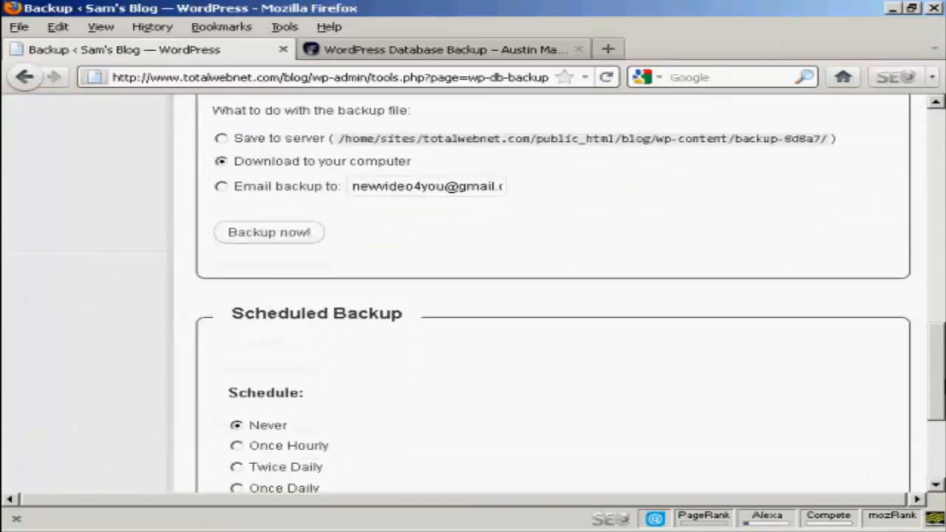
{"action": "scroll", "scroll_direction": "down", "scroll_amount": 3}
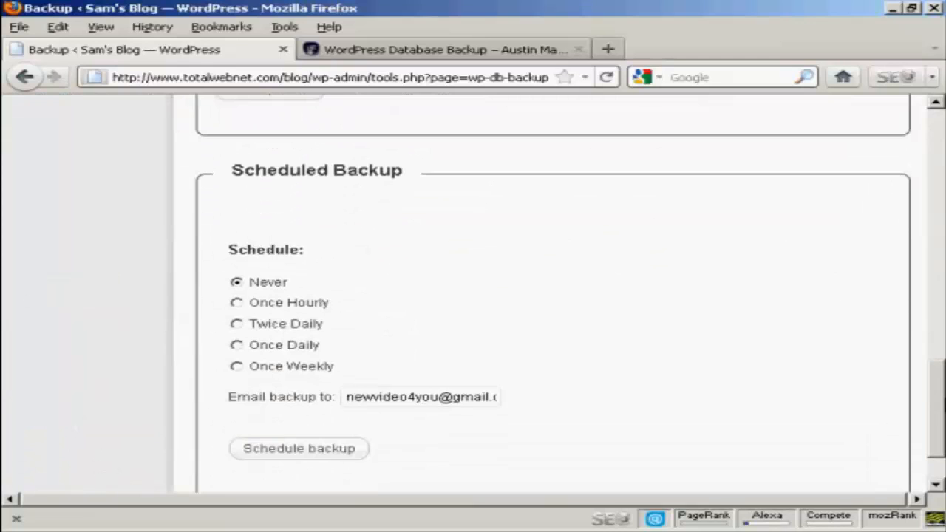
{"action": "scroll", "scroll_direction": "down", "scroll_amount": 3}
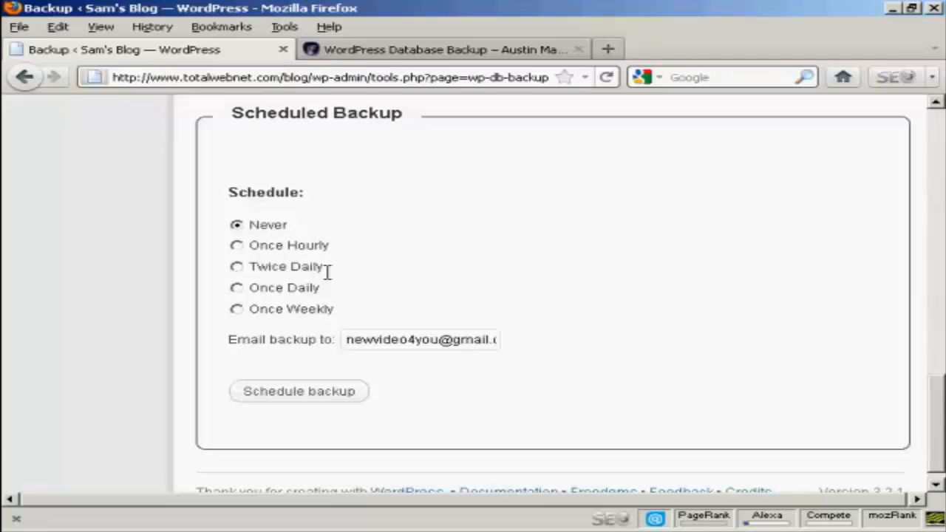
{"action": "mouse_move", "coordinate": [244, 239]}
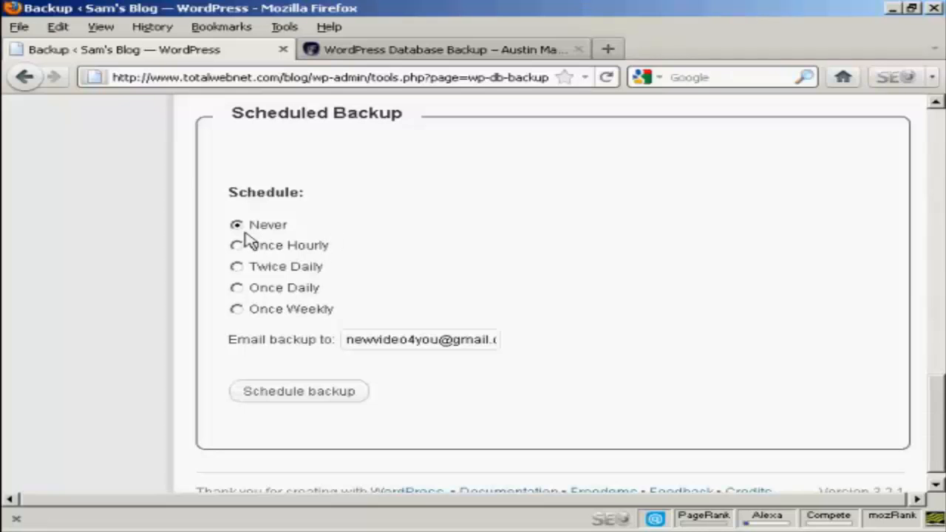
{"action": "mouse_move", "coordinate": [346, 259]}
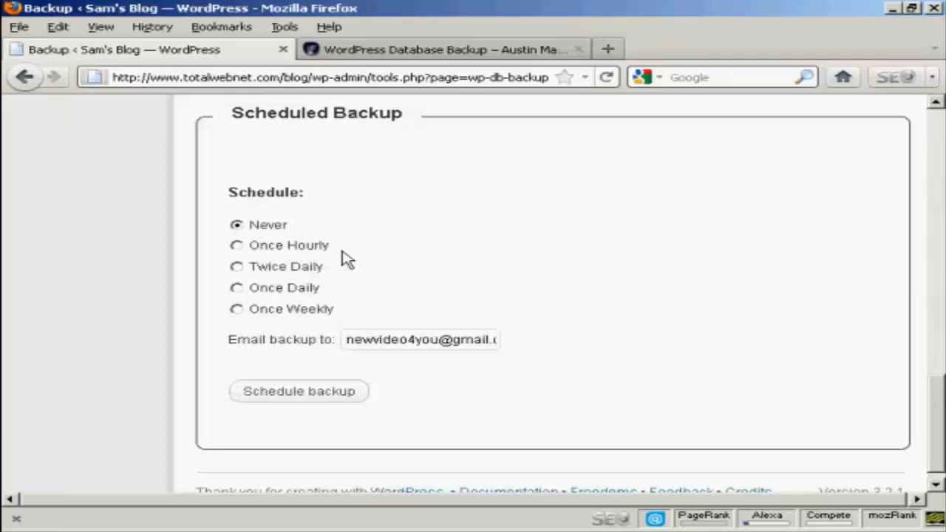
{"action": "mouse_move", "coordinate": [340, 287]}
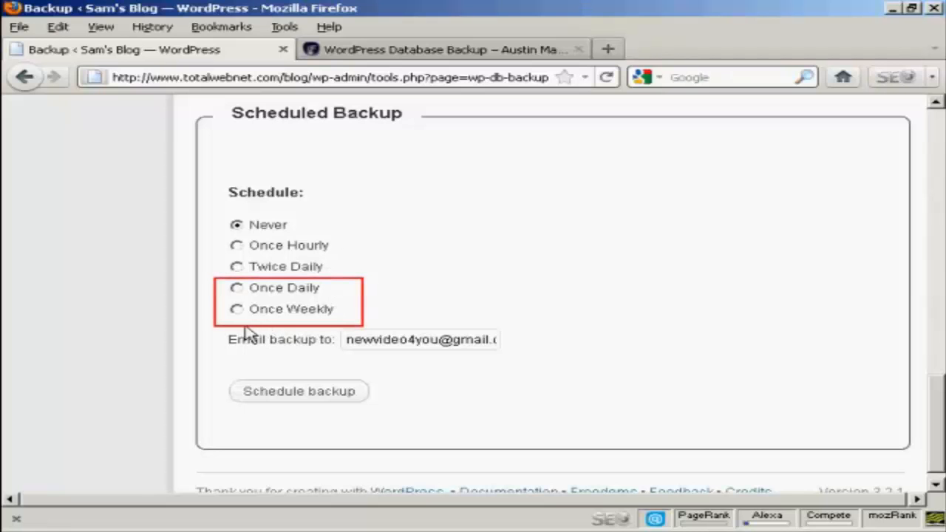
{"action": "mouse_move", "coordinate": [338, 299]}
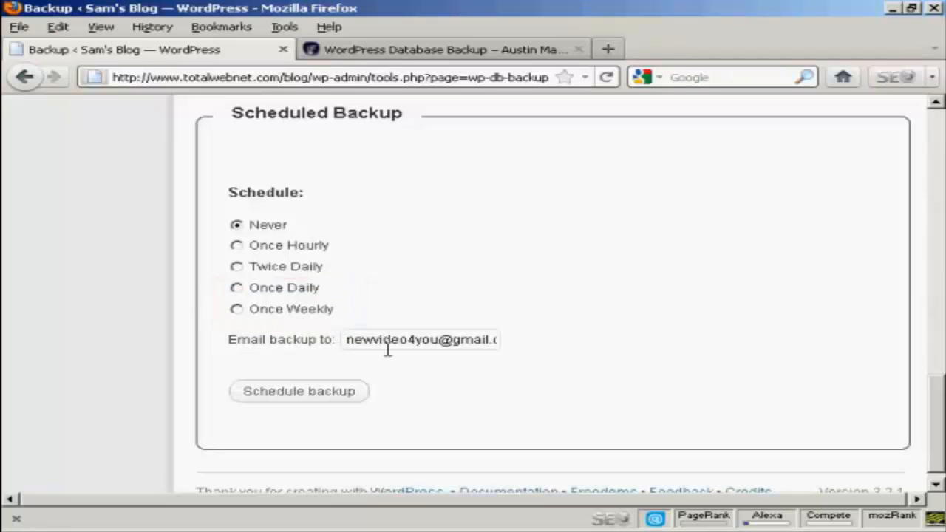
{"action": "mouse_move", "coordinate": [509, 362]}
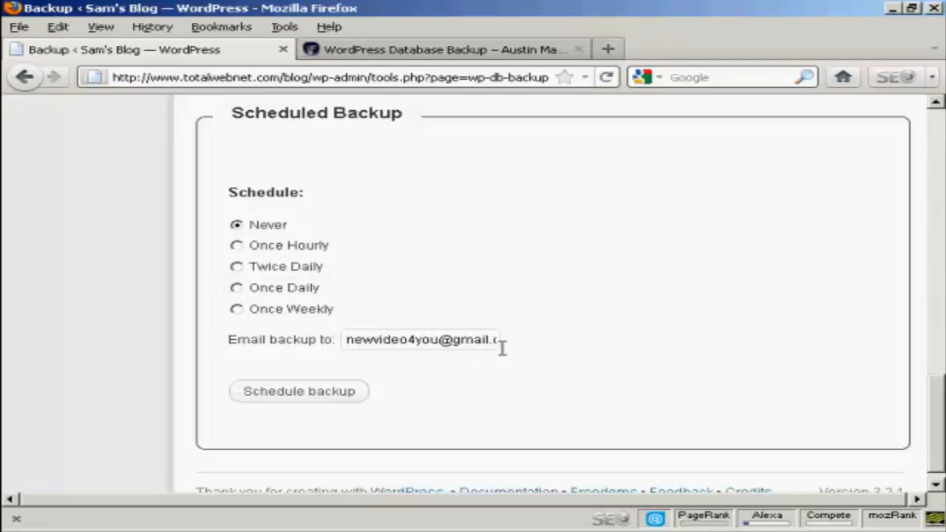
{"action": "mouse_move", "coordinate": [230, 289]}
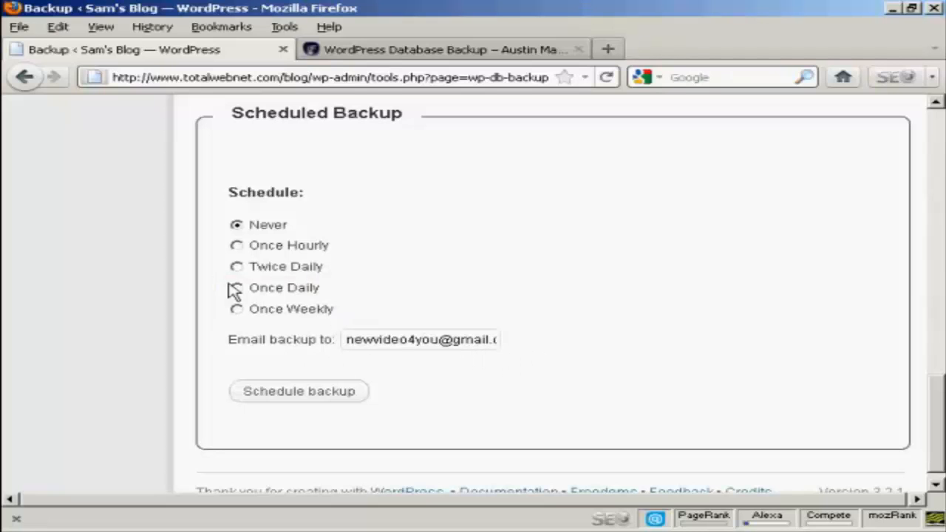
Schedule the WP-DB-Backup database backup to email 'Once Weekly' and save the schedule
{"action": "left_click", "coordinate": [237, 309]}
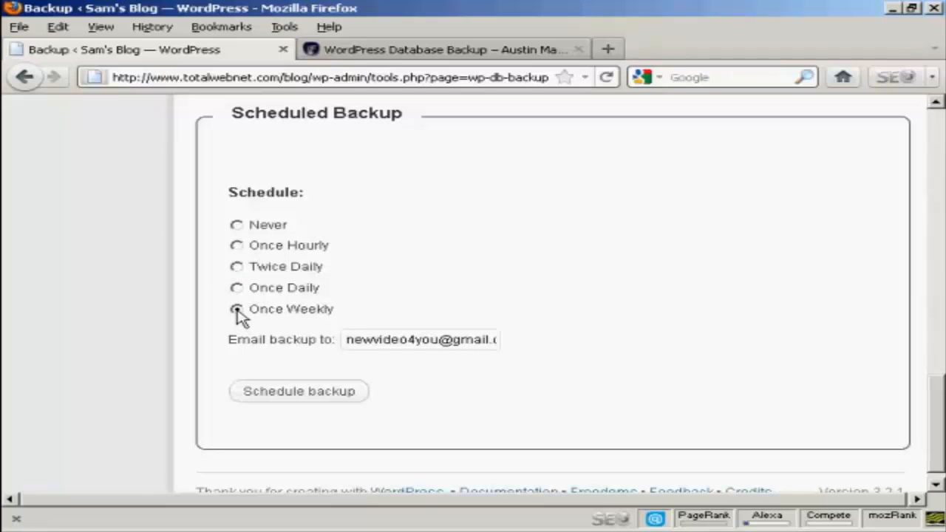
{"action": "left_click", "coordinate": [236, 309]}
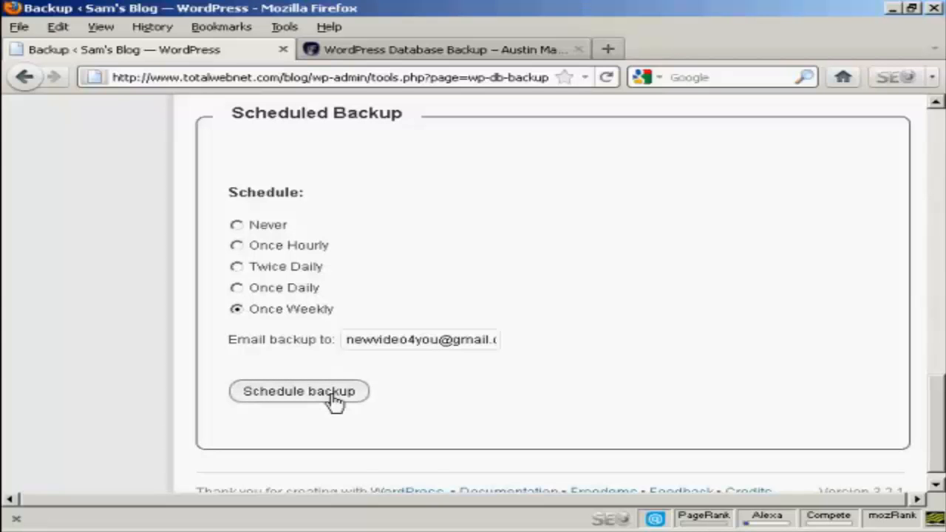
{"action": "left_click", "coordinate": [299, 391]}
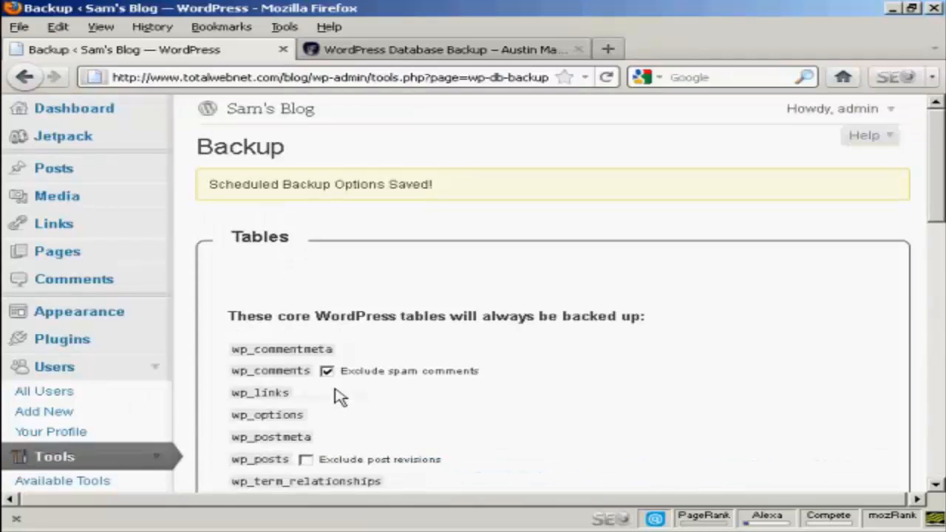
{"action": "mouse_move", "coordinate": [447, 222]}
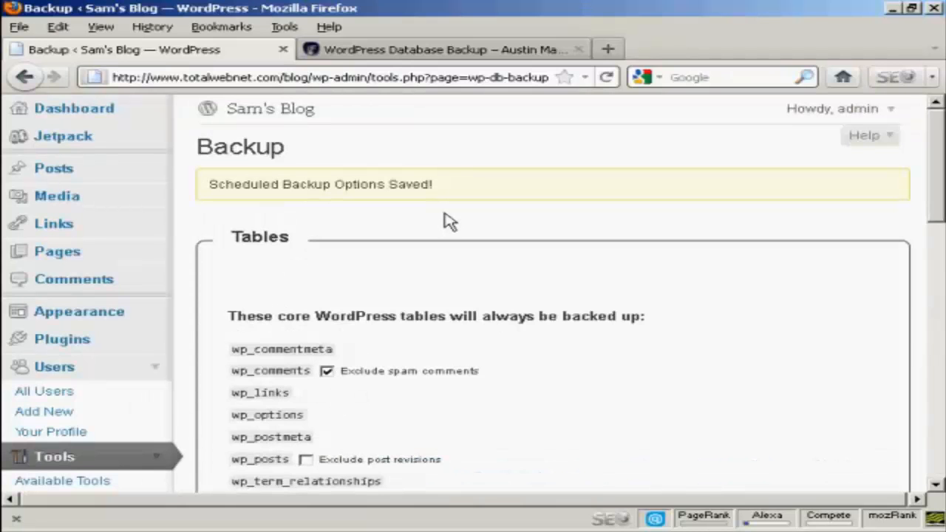